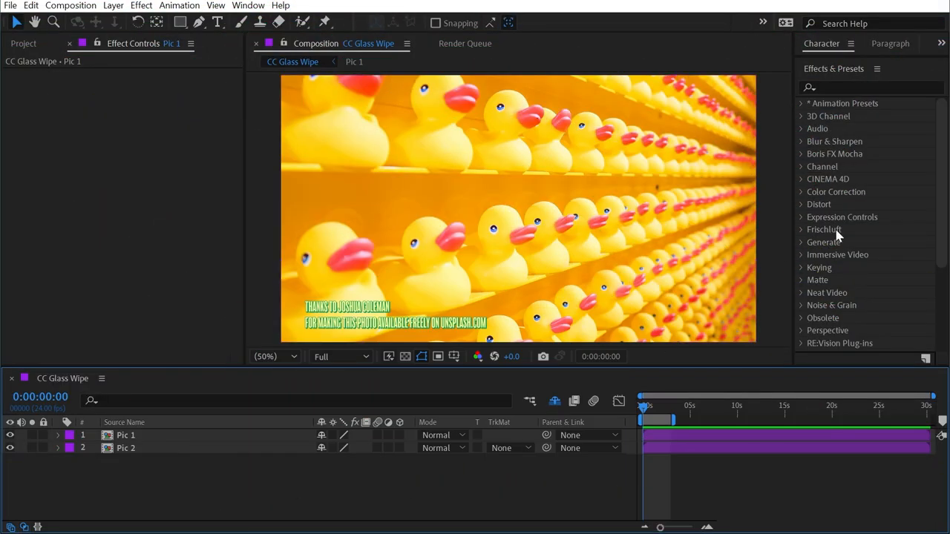
# Apply CC Glass Wipe from Transition to Pic 1, with Pic 2 as the layer to reveal
pyautogui.click(802, 131)
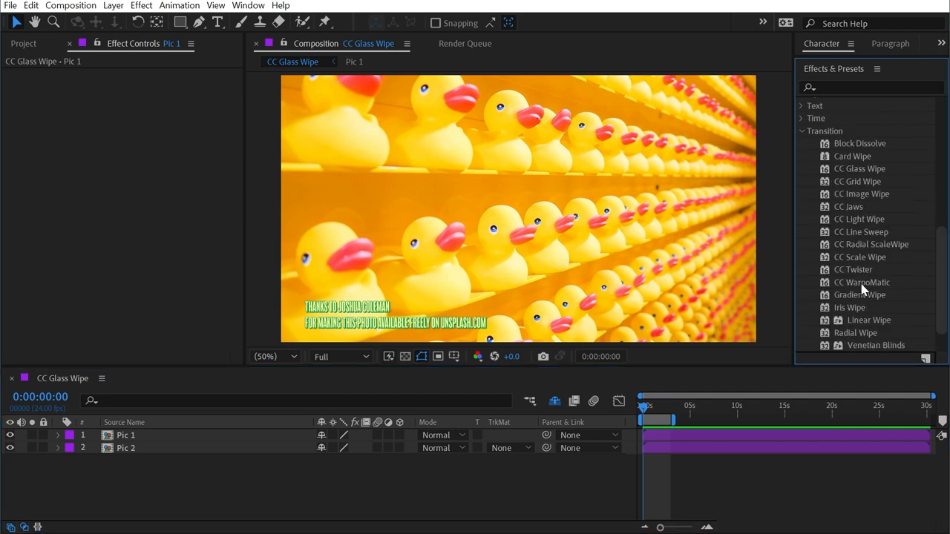
pyautogui.moveTo(861, 289)
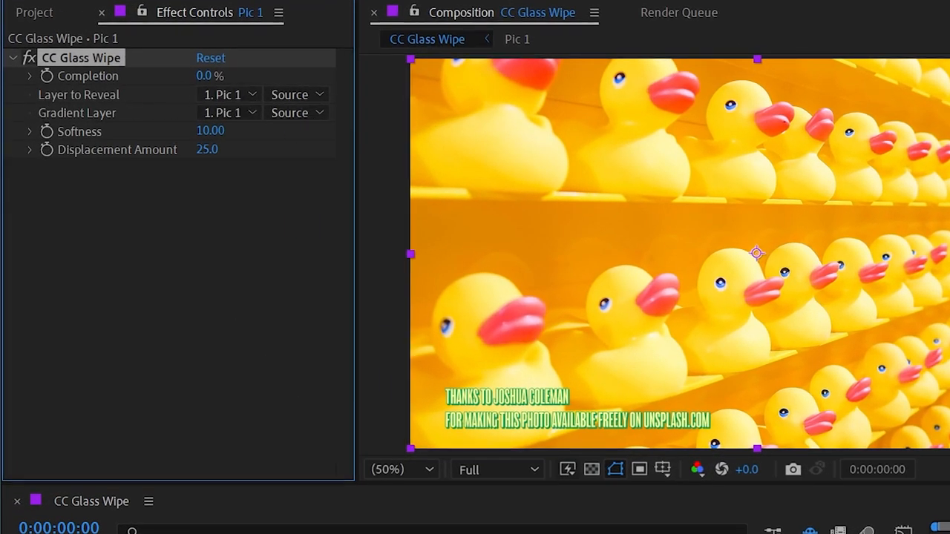
pyautogui.click(225, 95)
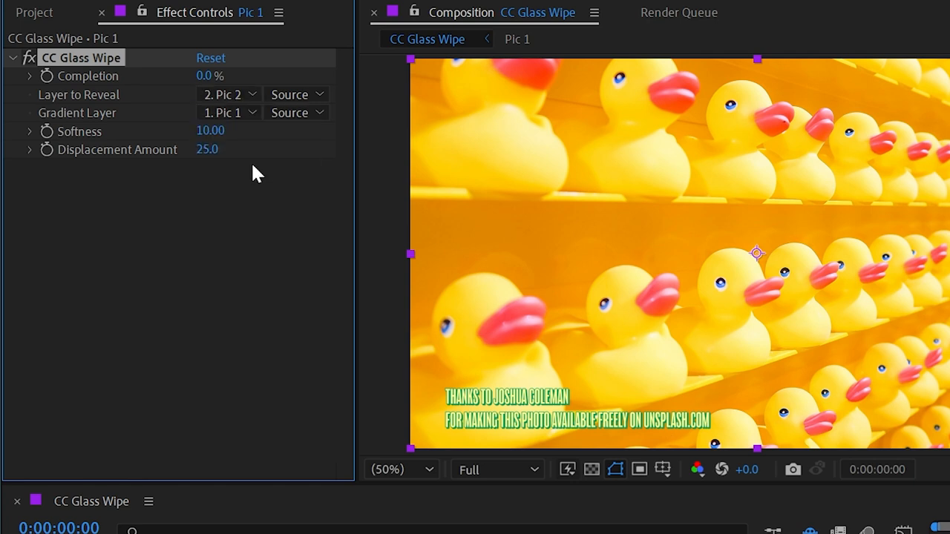
pyautogui.moveTo(59, 118)
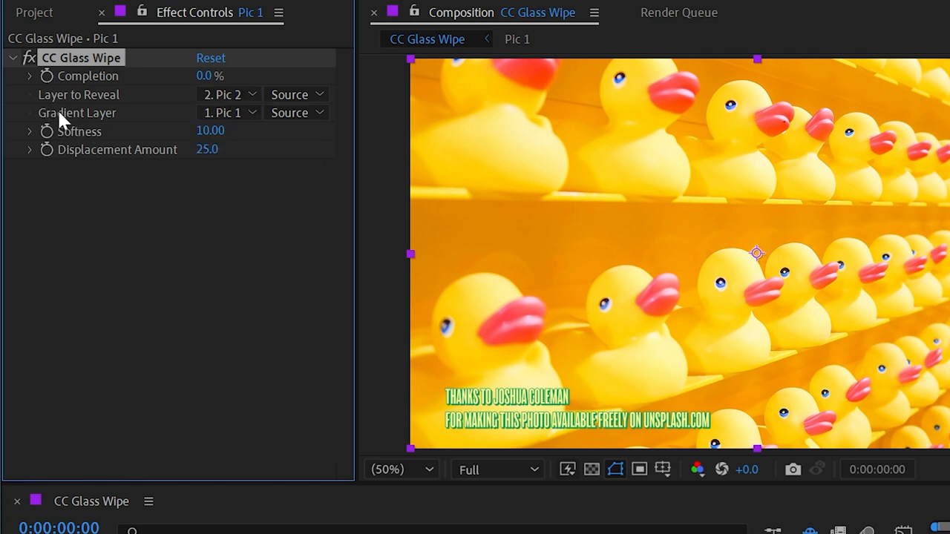
pyautogui.moveTo(181, 117)
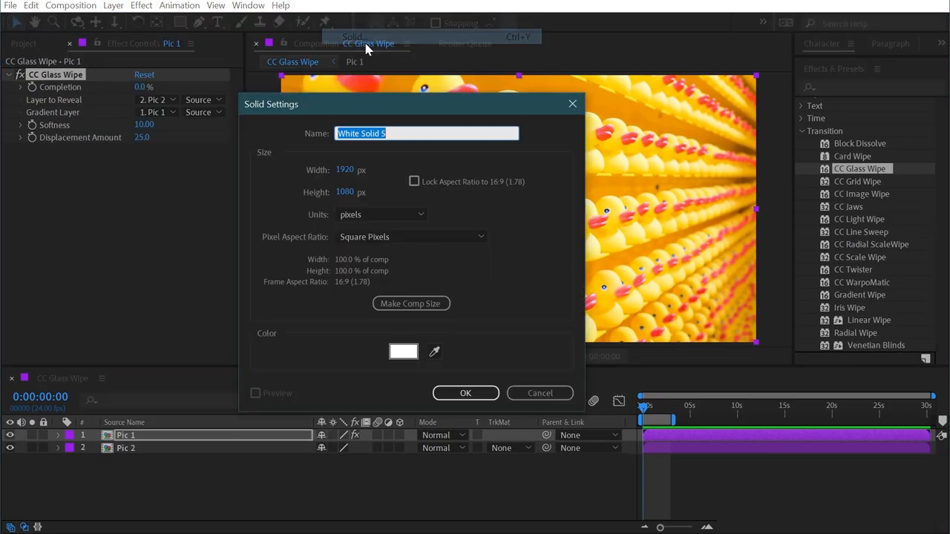
# Create a new solid layer named 'Gradient'
pyautogui.write('Gradient')
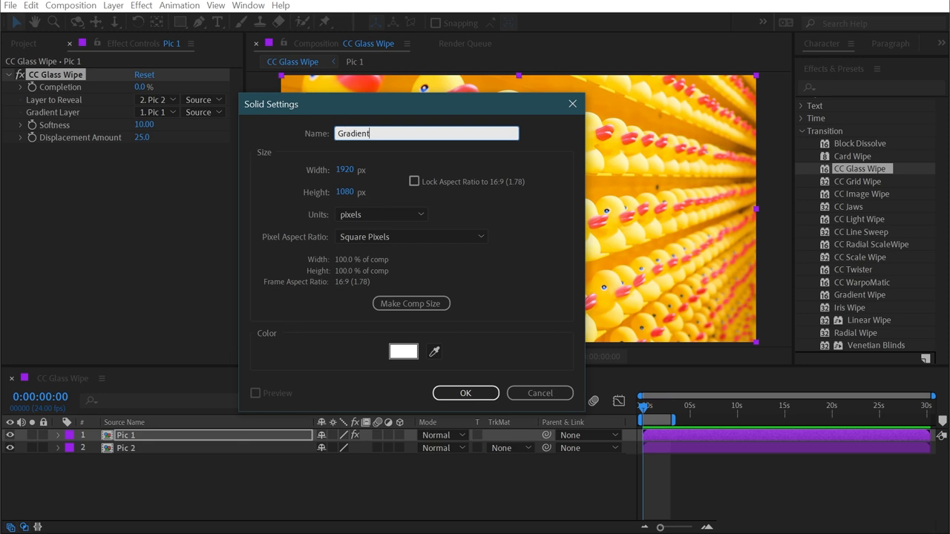
pyautogui.click(466, 393)
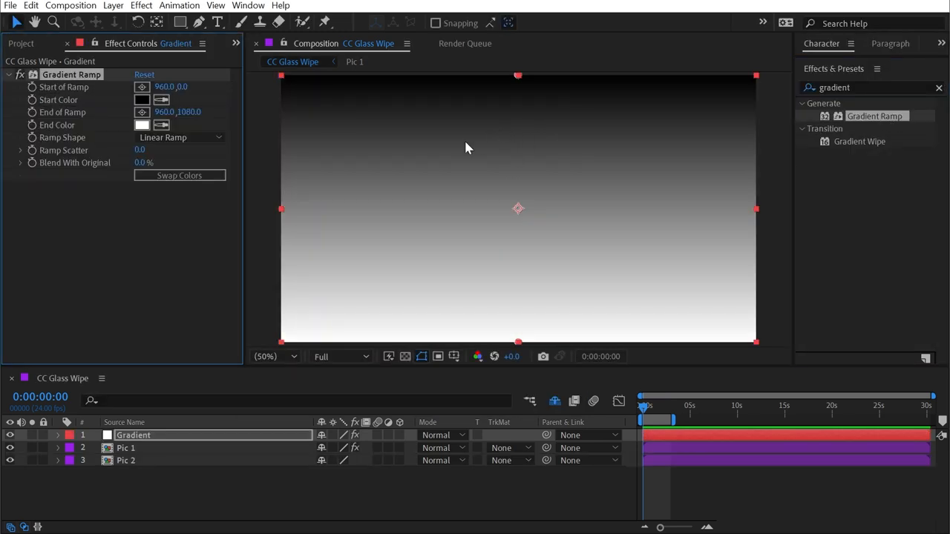
pyautogui.moveTo(404, 315)
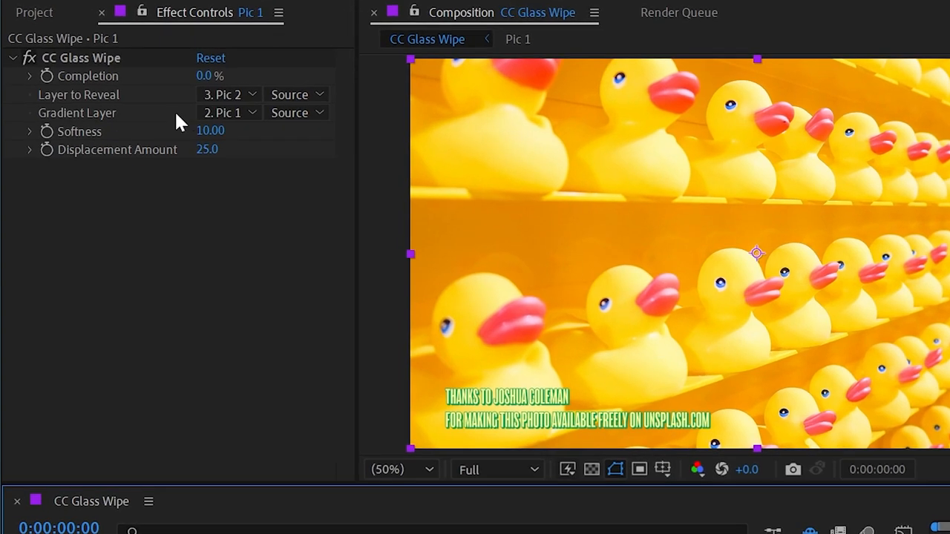
# Set Gradient Layer to Gradient, source Effects & Masks, and Completion to 54%
pyautogui.click(223, 112)
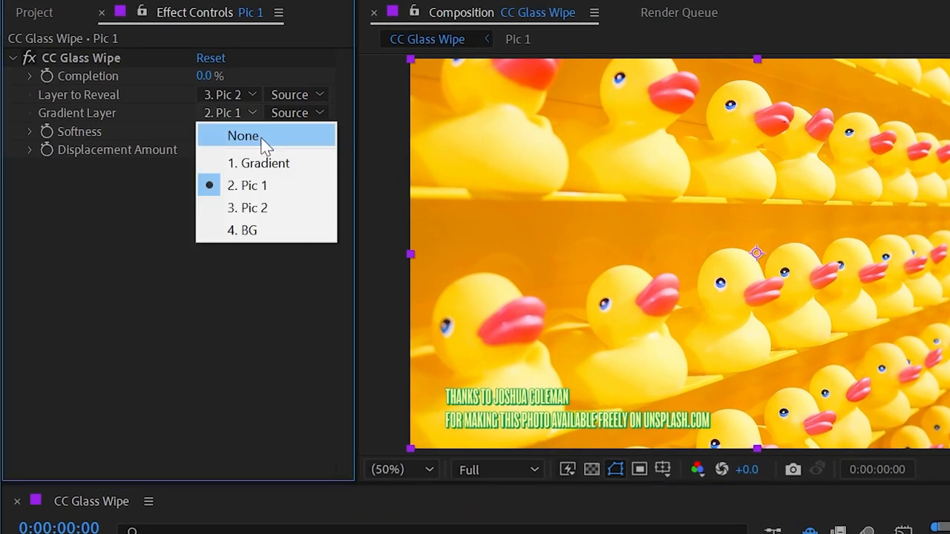
pyautogui.click(265, 162)
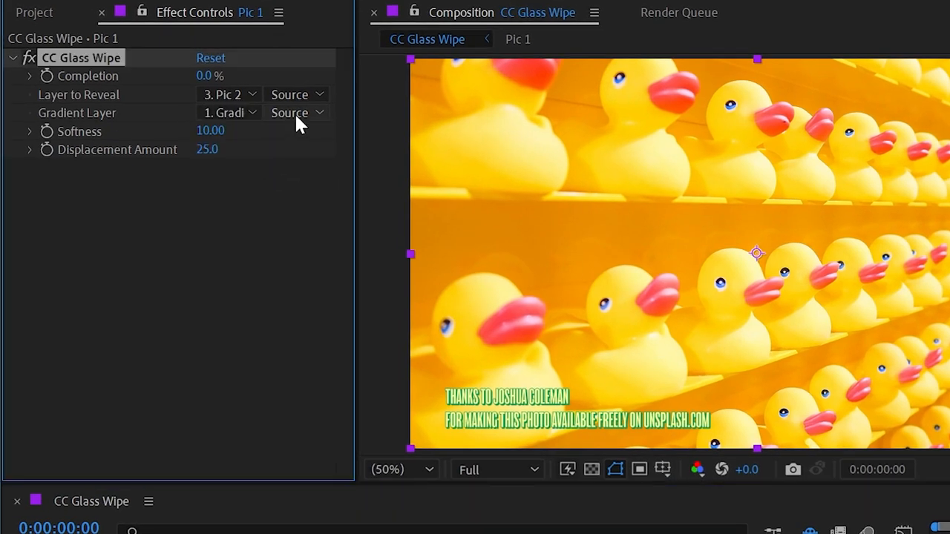
pyautogui.click(295, 113)
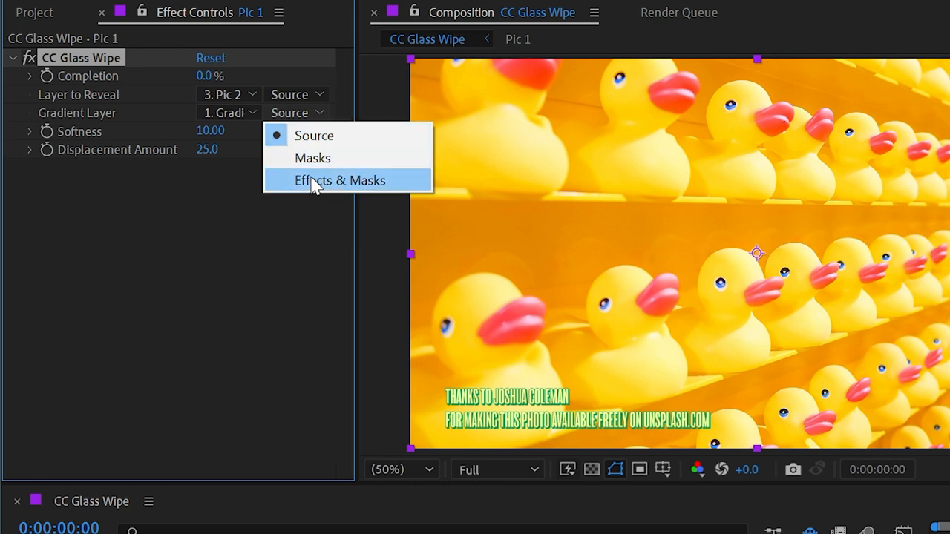
pyautogui.click(339, 180)
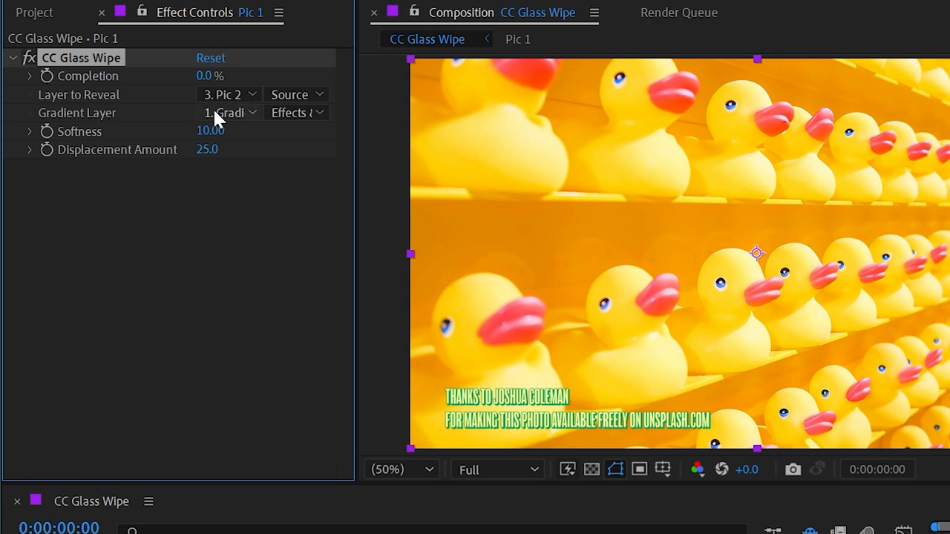
pyautogui.moveTo(210, 75); pyautogui.dragTo(231, 75)
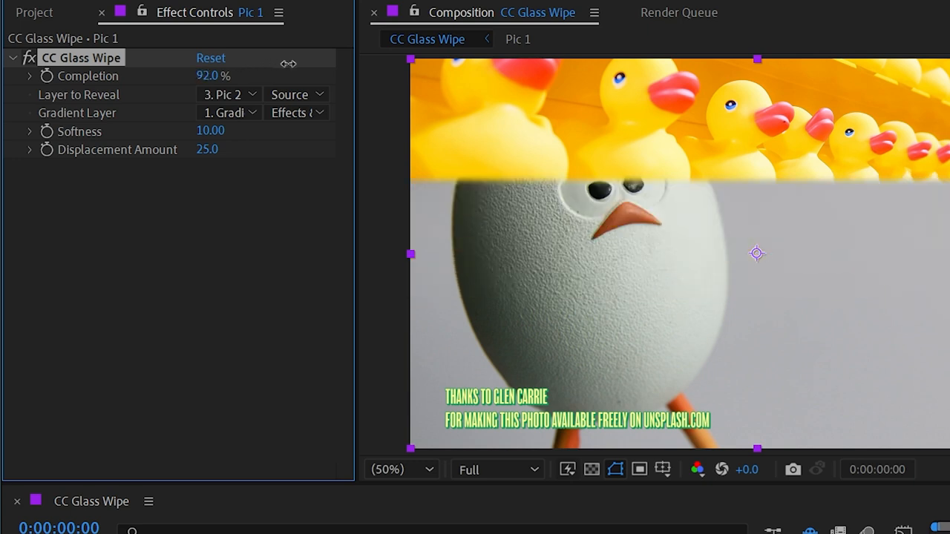
pyautogui.moveTo(213, 75); pyautogui.dragTo(213, 75)
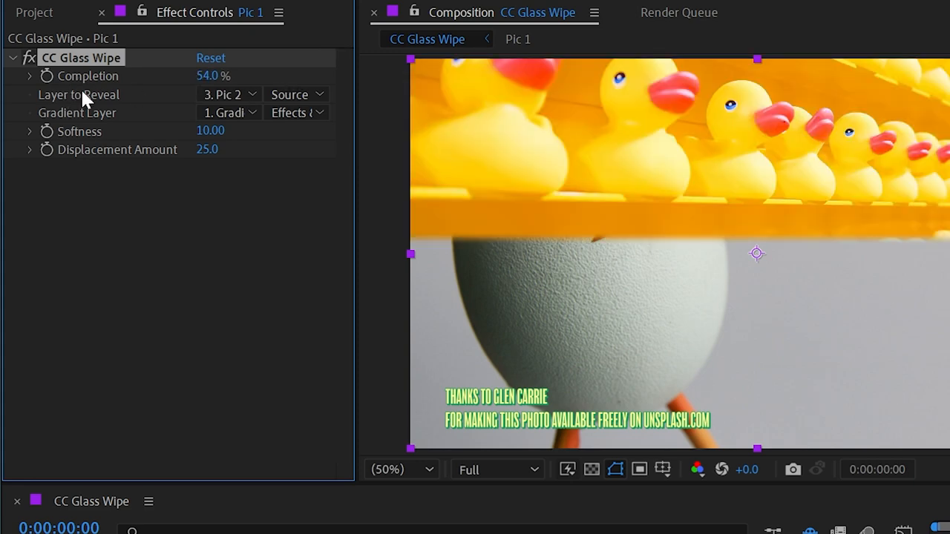
pyautogui.moveTo(164, 240)
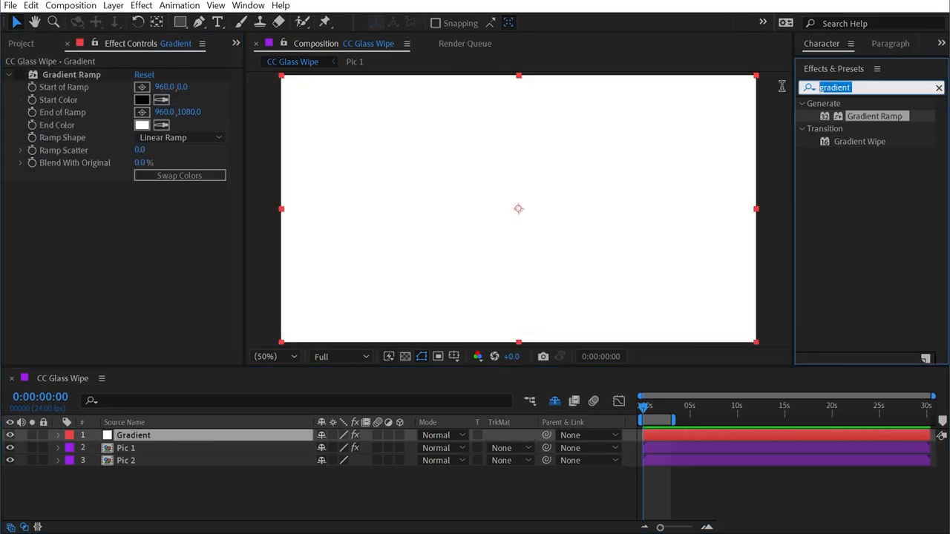
# Apply Turbulent Noise to the Gradient layer and raise its contrast
pyautogui.write('turbulent')
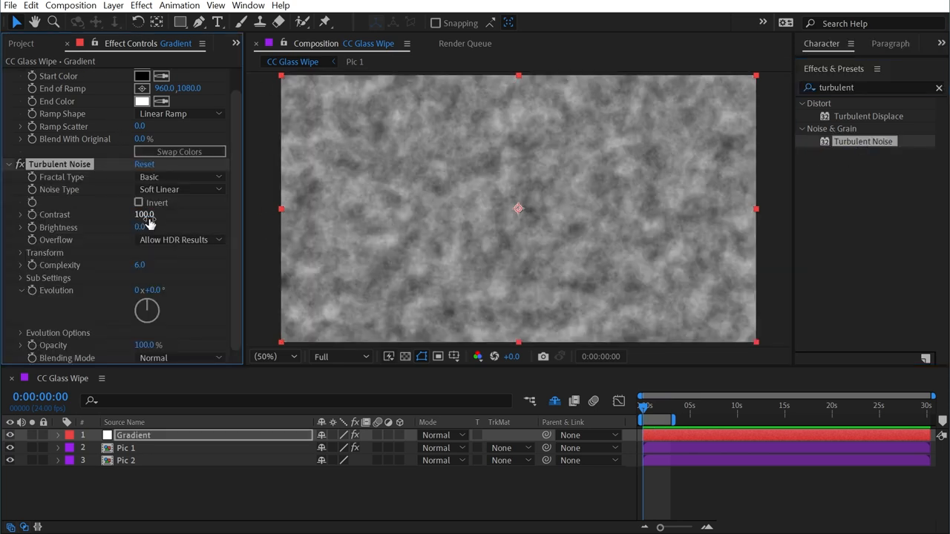
pyautogui.moveTo(144, 215); pyautogui.dragTo(179, 215)
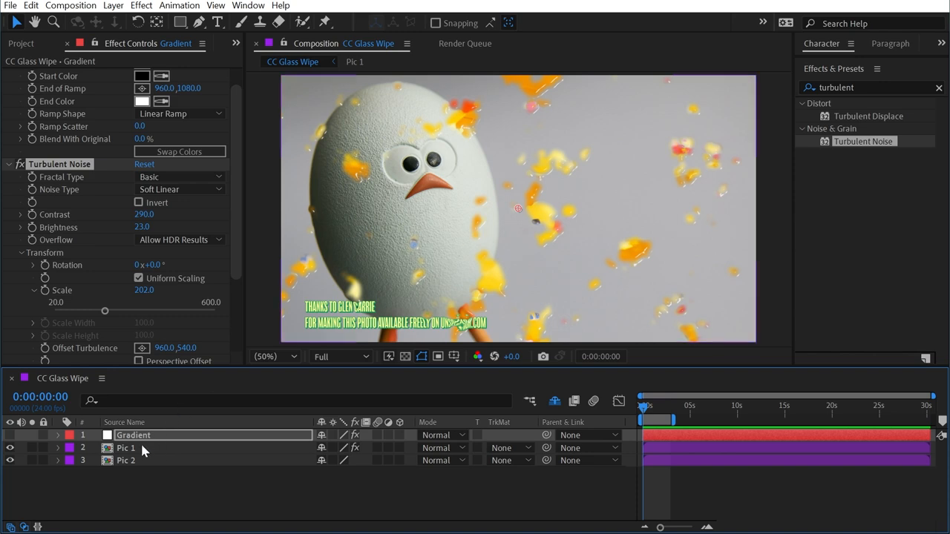
# Set Pic 1's Glass Wipe Completion to 34% and zoom the viewer to 100%
pyautogui.click(127, 448)
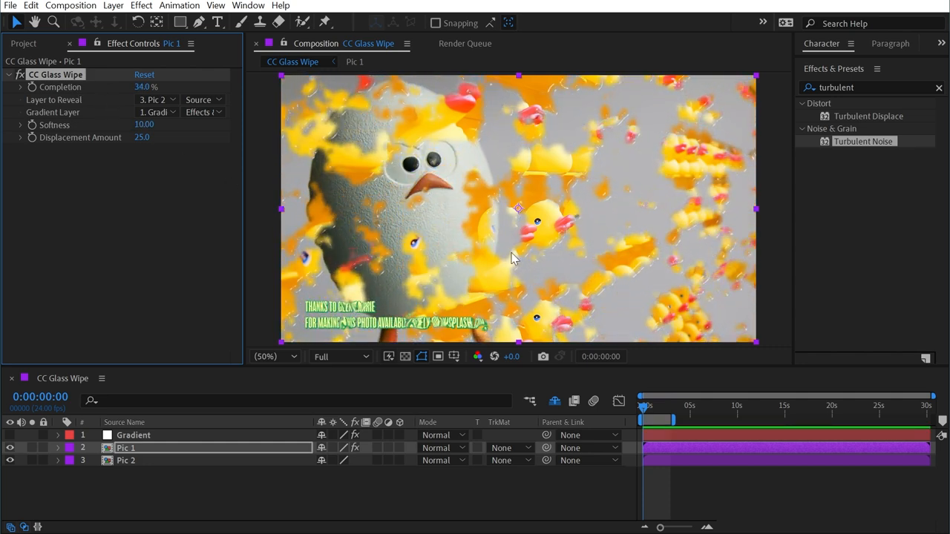
pyautogui.click(10, 447)
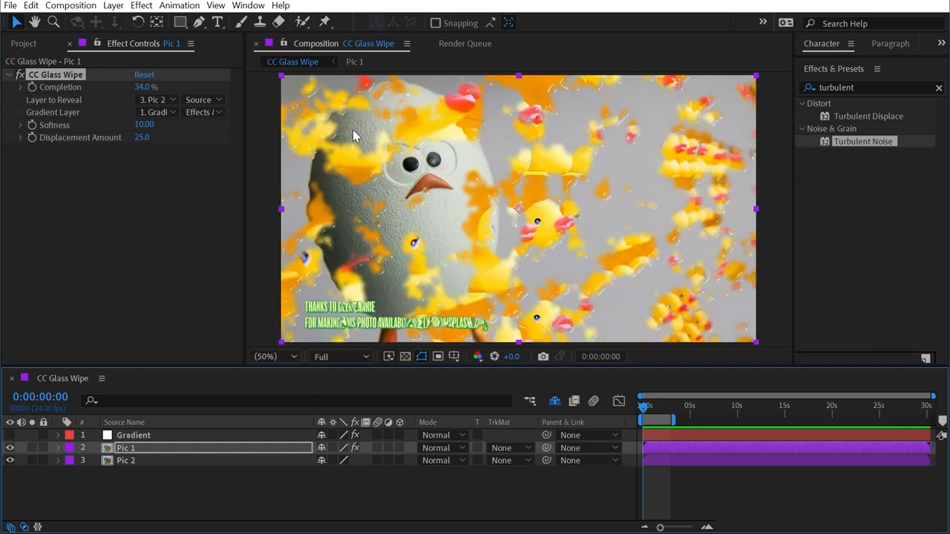
pyautogui.click(266, 357)
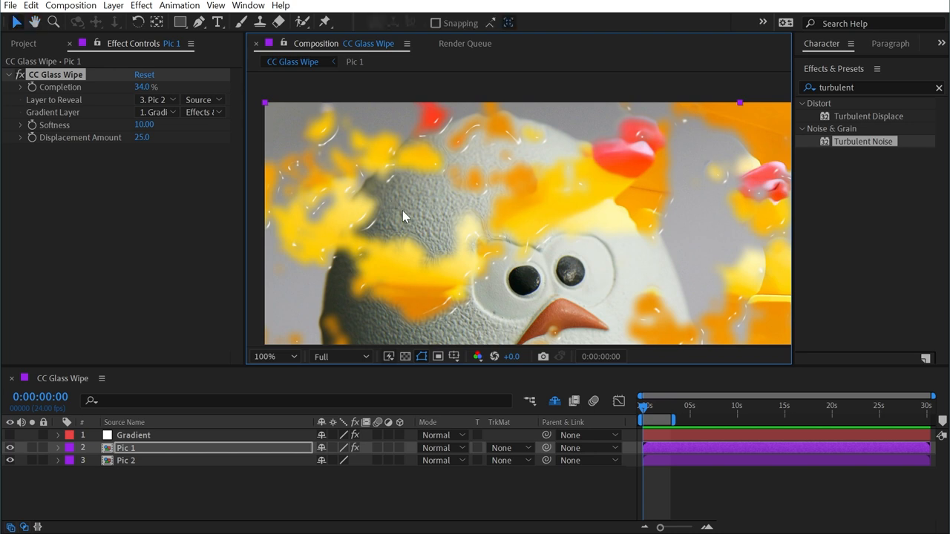
pyautogui.moveTo(374, 200)
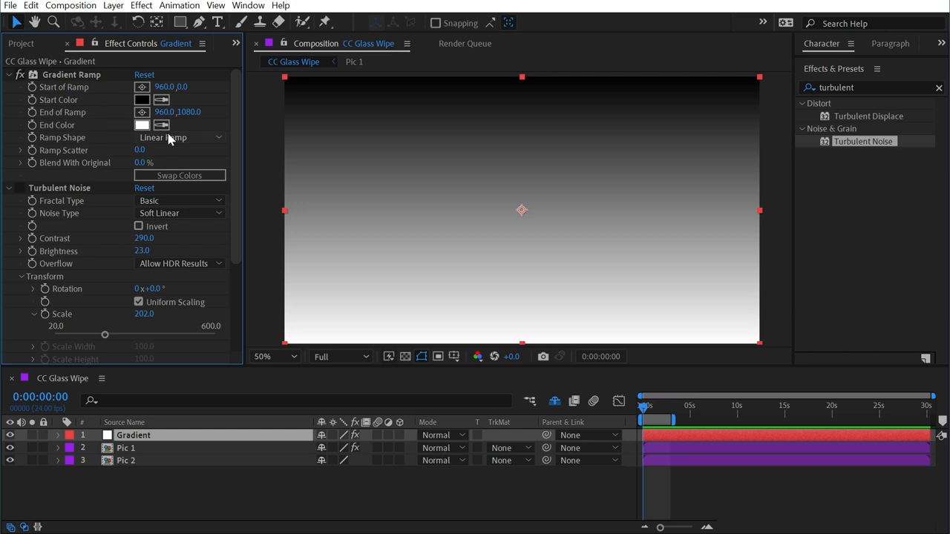
# Make the ramp radial with swapped colours, start point centred, and Turbulent Noise enabled
pyautogui.click(180, 137)
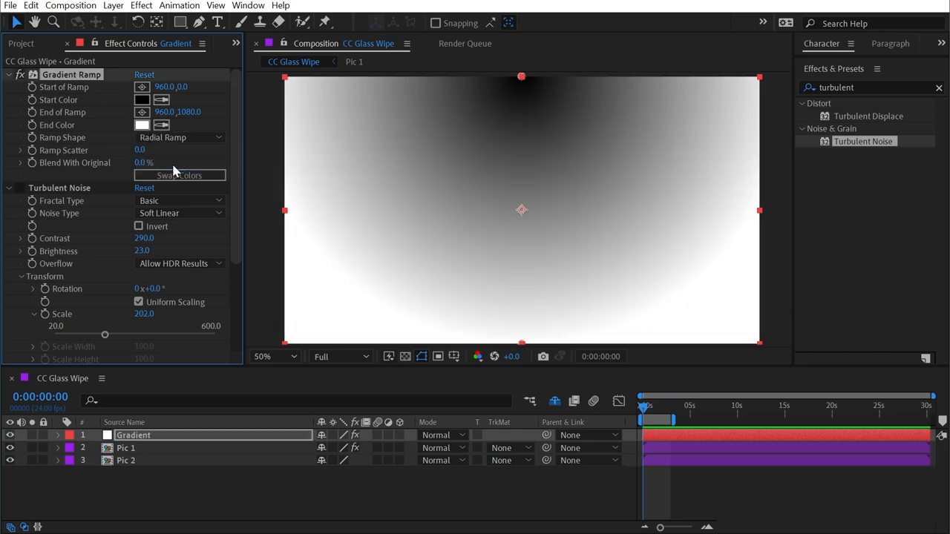
pyautogui.click(179, 175)
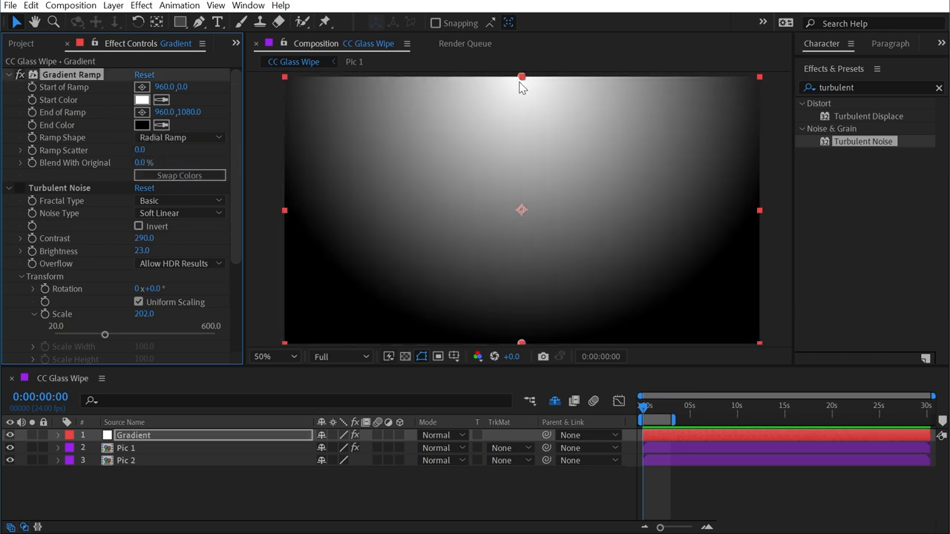
pyautogui.moveTo(522, 76); pyautogui.dragTo(522, 210)
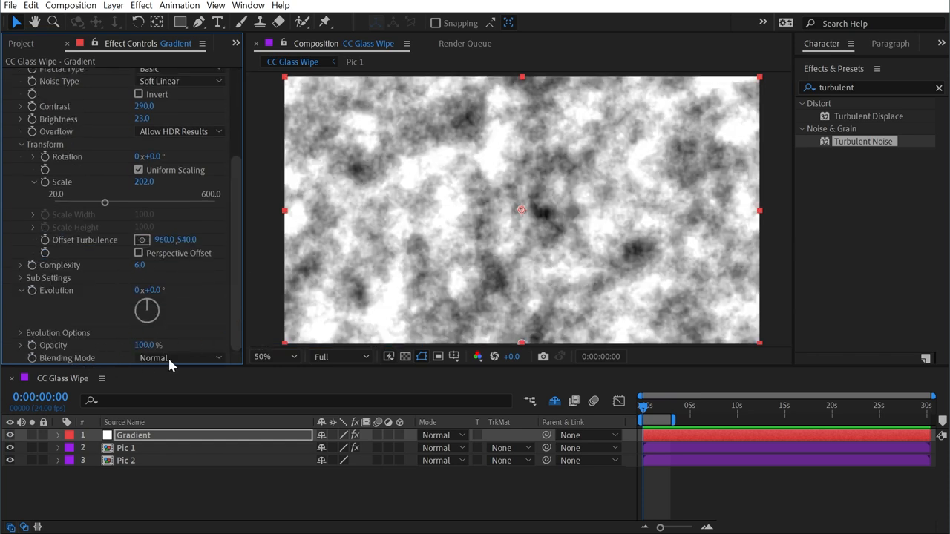
pyautogui.click(178, 358)
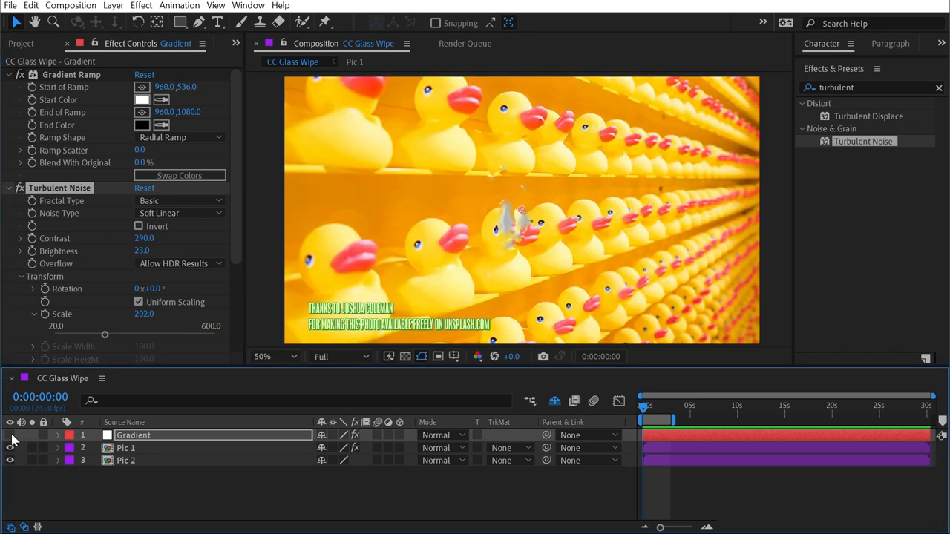
# Select Pic 1 to set Gradient Layer to 1. Gradient and Completion 99.8%
pyautogui.click(126, 447)
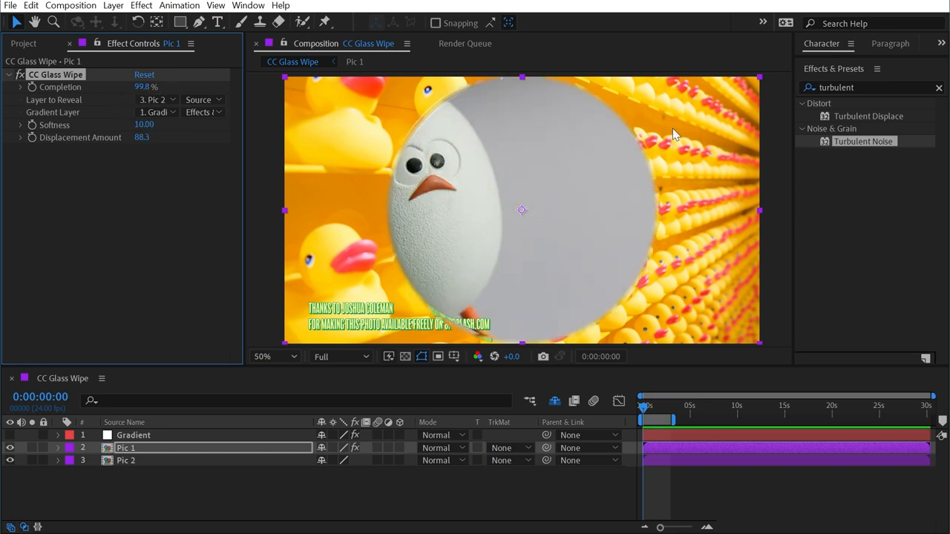
pyautogui.moveTo(18, 438)
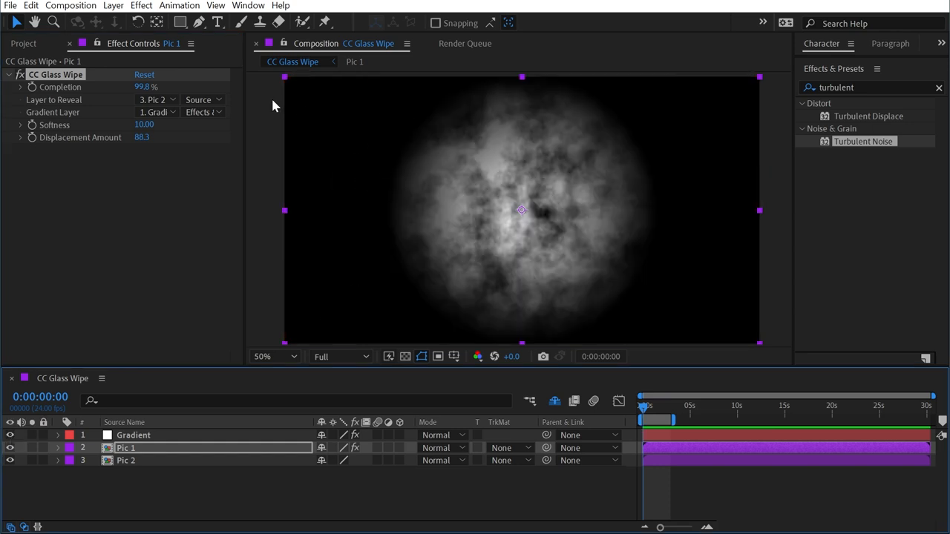
pyautogui.moveTo(538, 247)
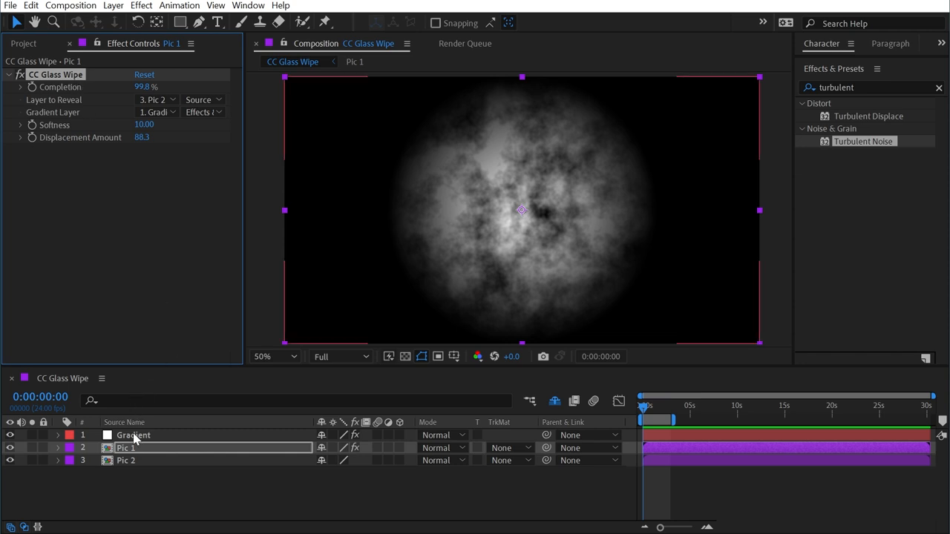
# Hide the Gradient layer, then scrub Pic 1's Glass Wipe Completion to 91%
pyautogui.click(133, 435)
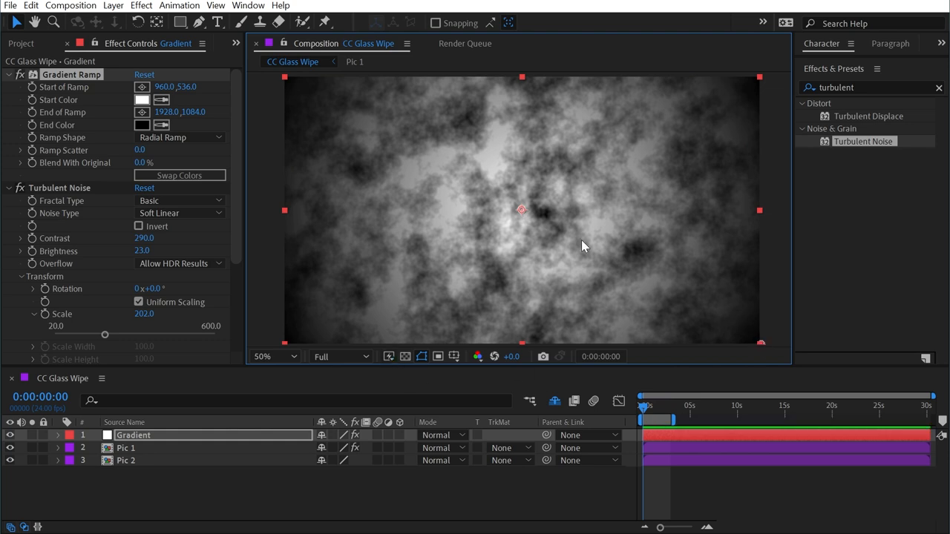
pyautogui.moveTo(642, 245)
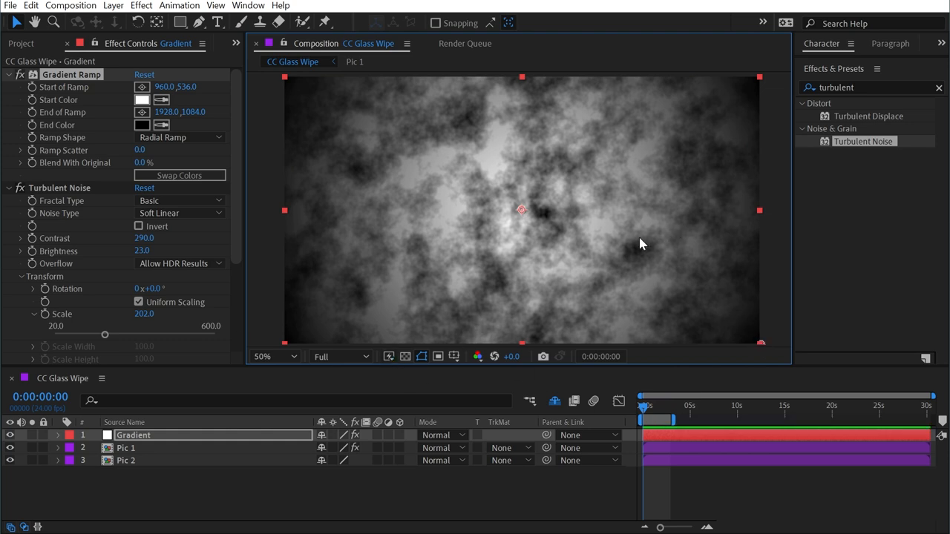
pyautogui.click(126, 447)
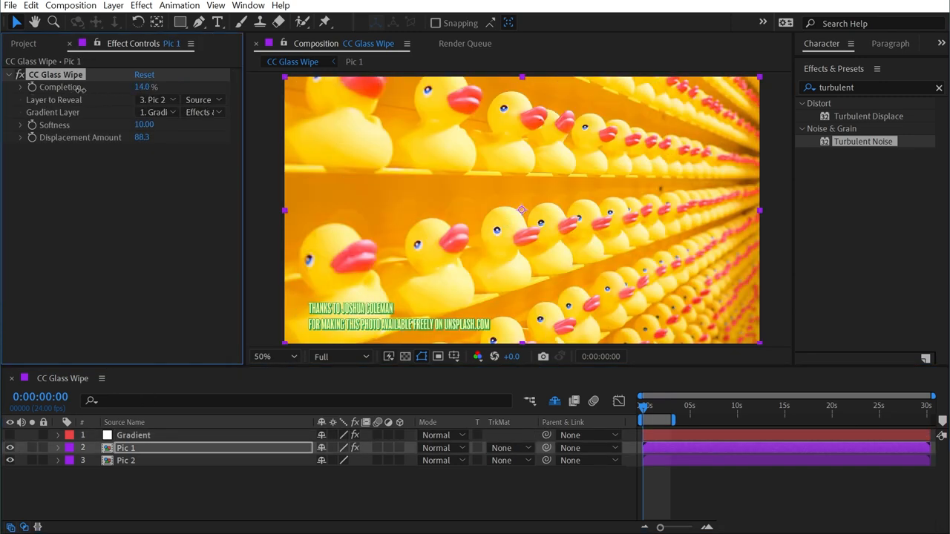
pyautogui.moveTo(147, 87); pyautogui.dragTo(138, 87)
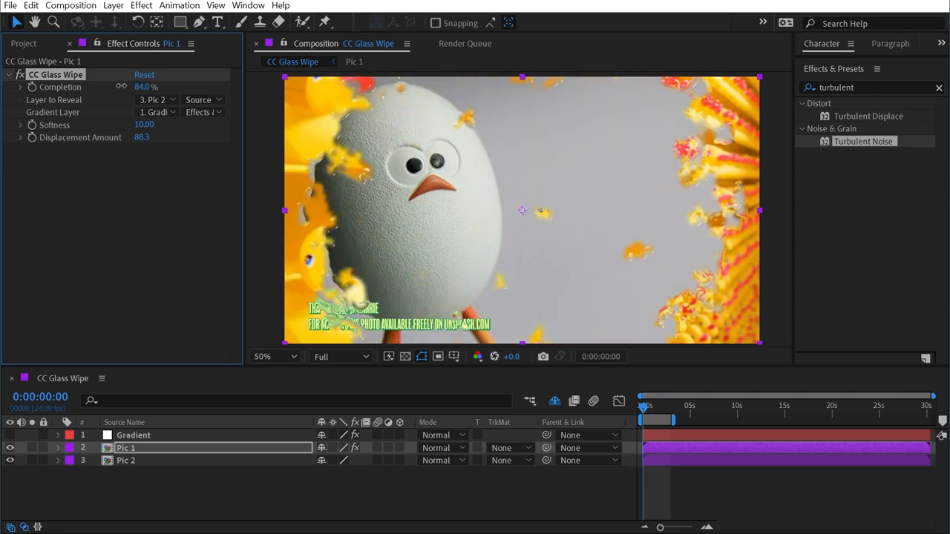
pyautogui.moveTo(147, 87); pyautogui.dragTo(134, 87)
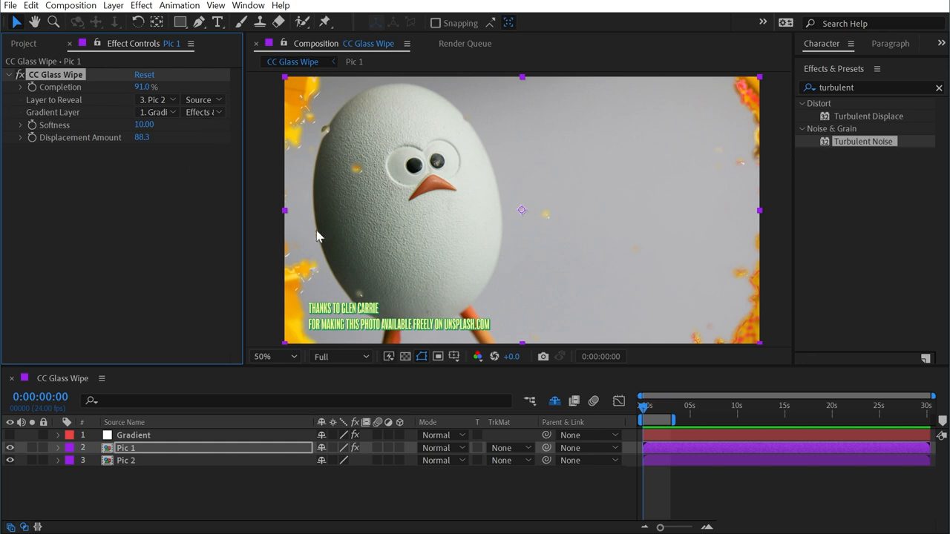
pyautogui.moveTo(125, 213)
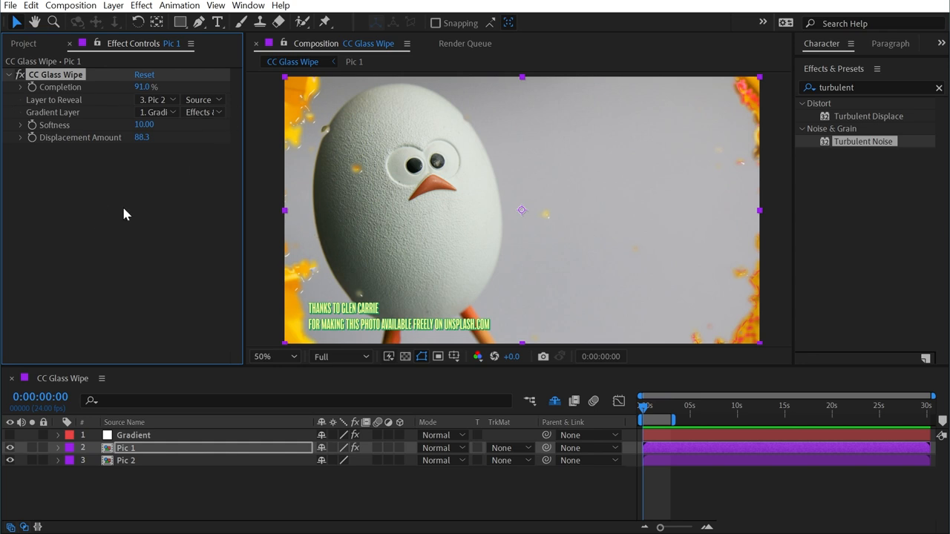
pyautogui.moveTo(172, 354)
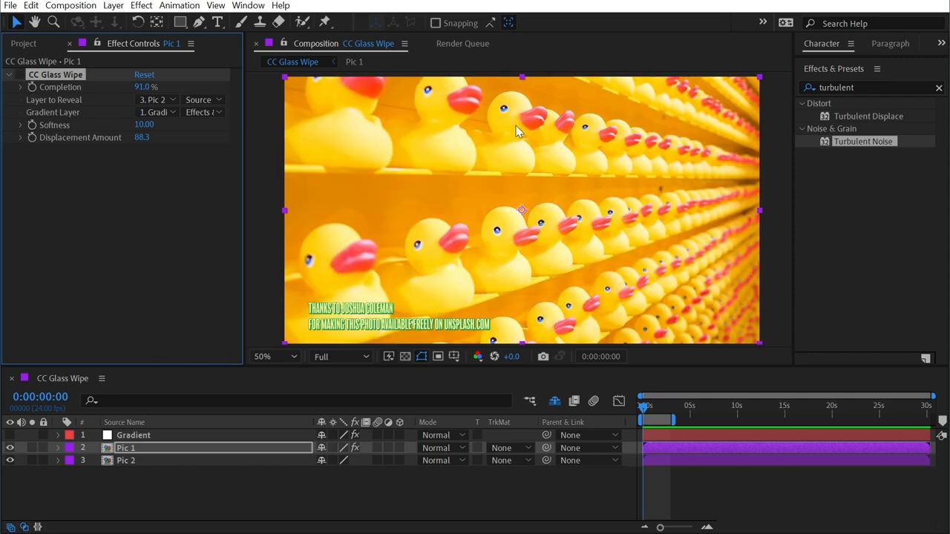
# Apply CC Image Wipe to Pic 1 with its Gradient Layer set to 1. Gradient
pyautogui.click(939, 87)
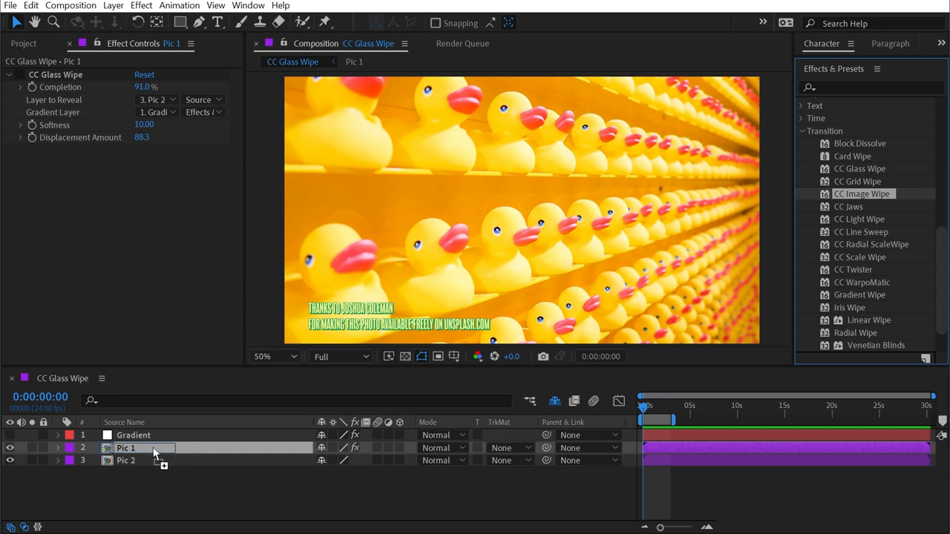
pyautogui.doubleClick(861, 194)
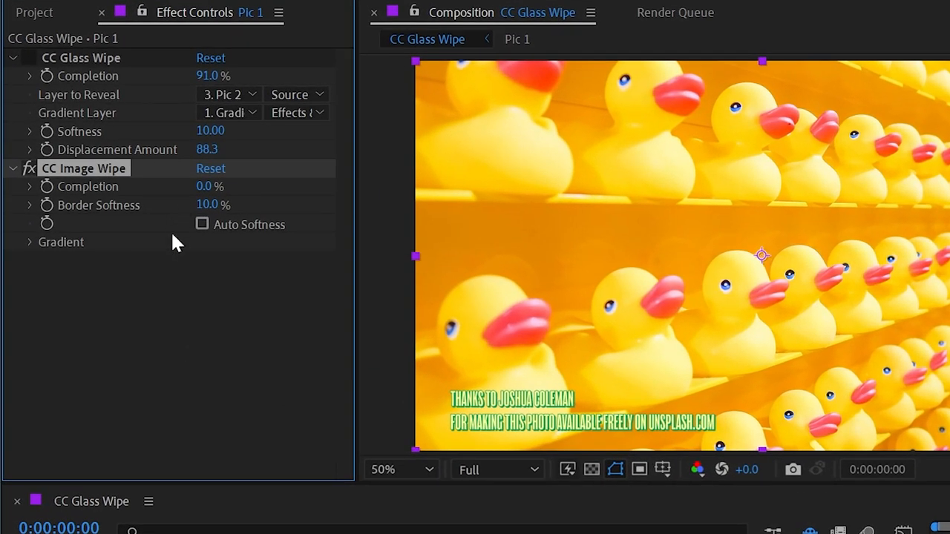
pyautogui.click(29, 242)
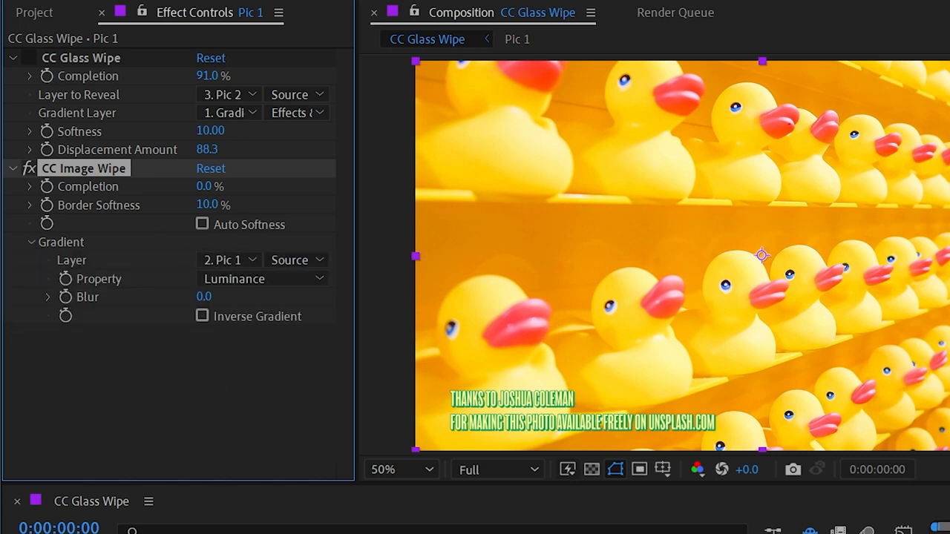
pyautogui.click(226, 259)
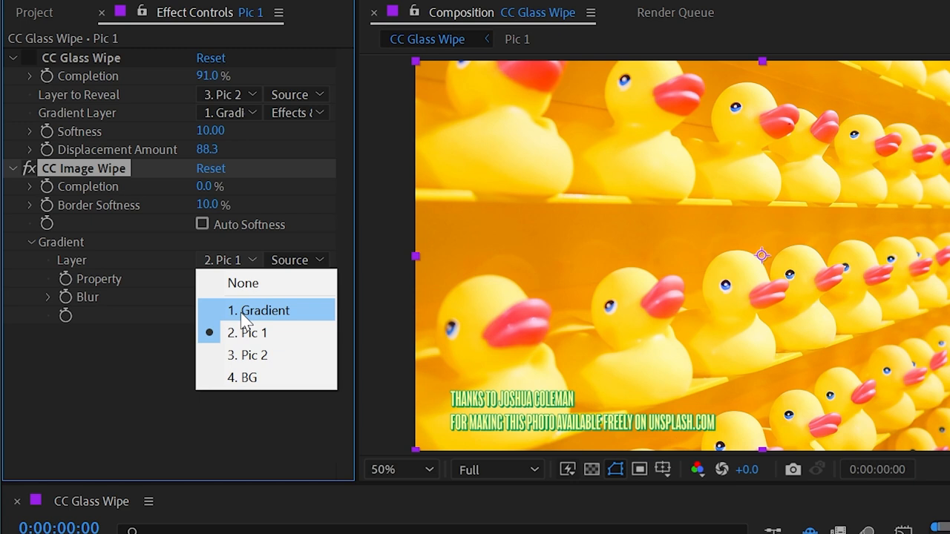
pyautogui.click(261, 310)
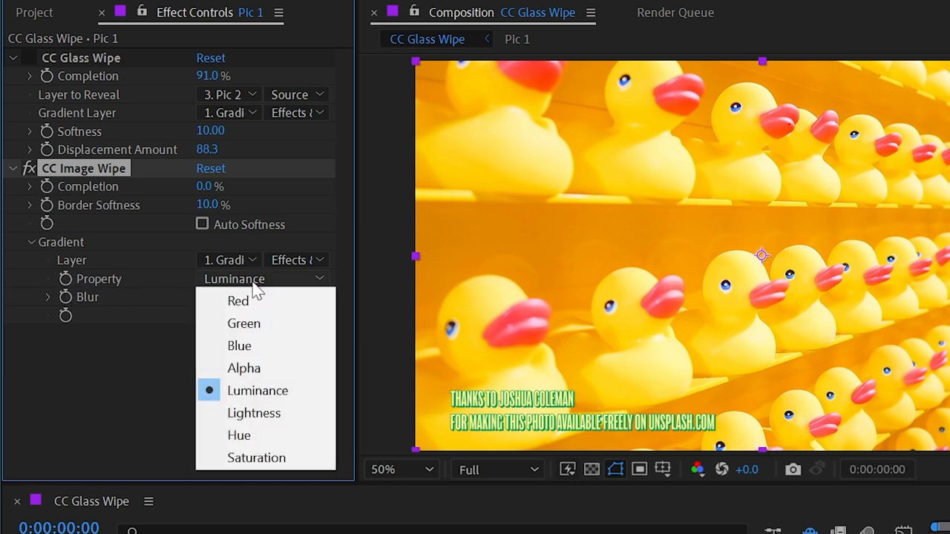
pyautogui.moveTo(145, 340)
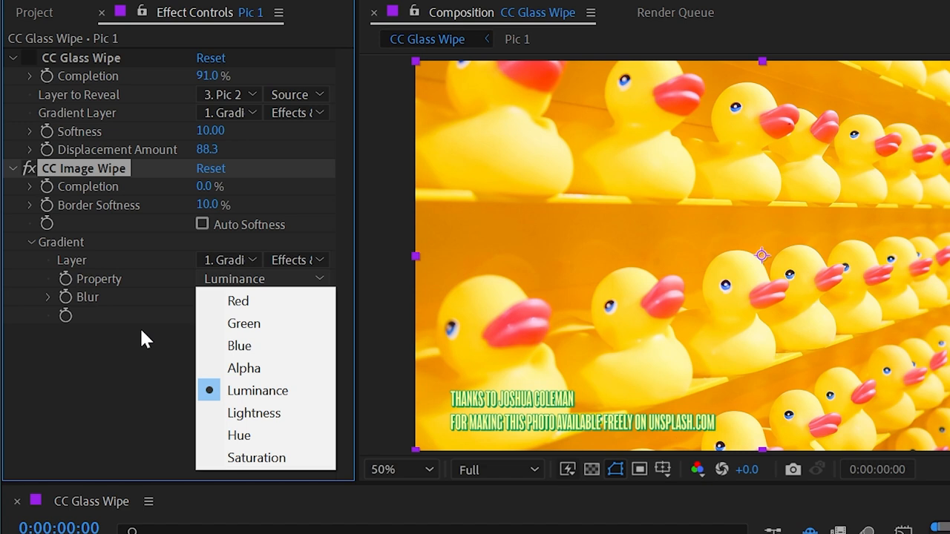
pyautogui.moveTo(132, 351)
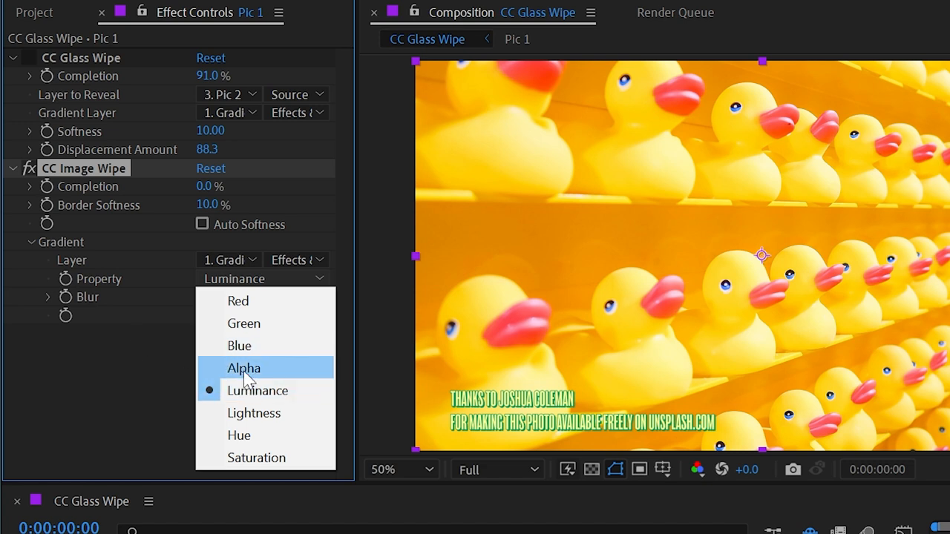
pyautogui.moveTo(248, 436)
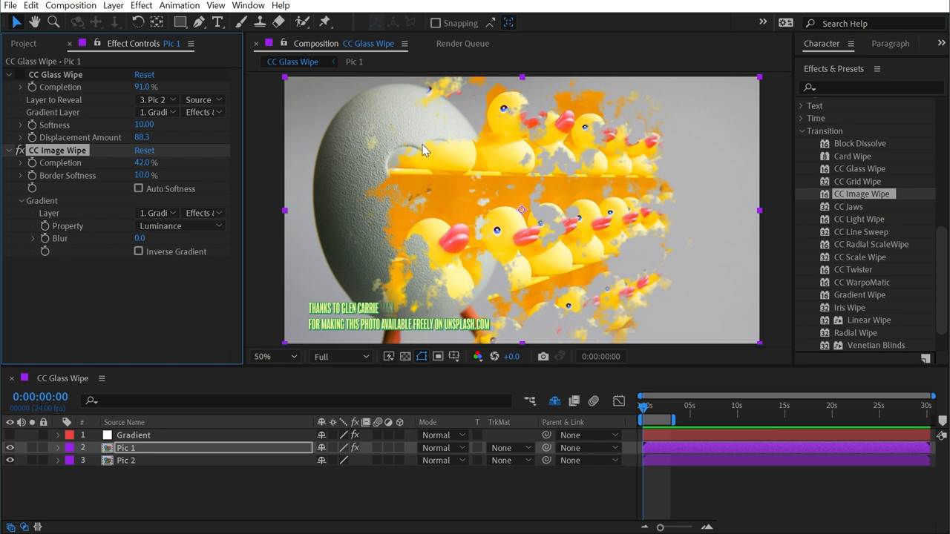
pyautogui.moveTo(353, 223)
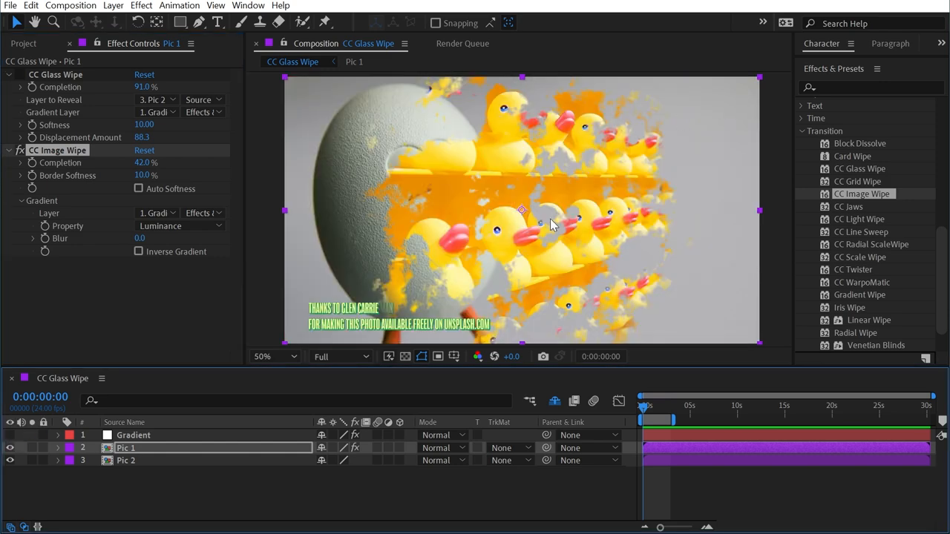
# Adjust CC Image Wipe Completion in Effect Controls, keeping Property on Luminance
pyautogui.click(138, 252)
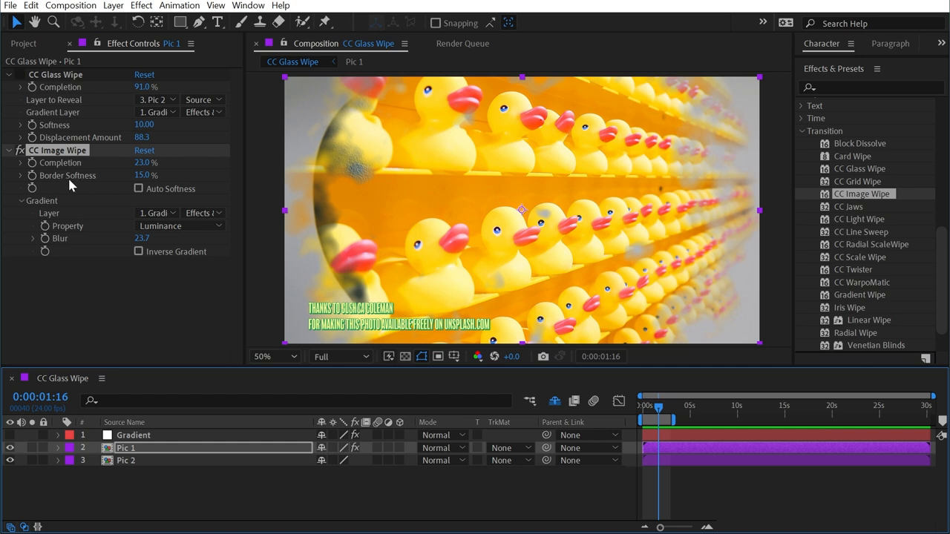
pyautogui.moveTo(585, 268)
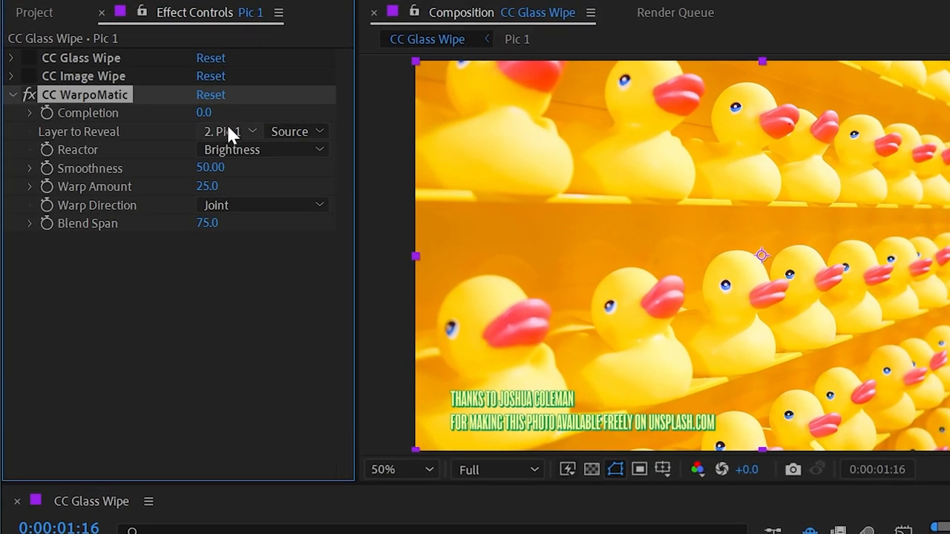
# Set CC WarpoMatic's Layer to Reveal to 3. Pic 2 and check the Reactor choices
pyautogui.click(230, 131)
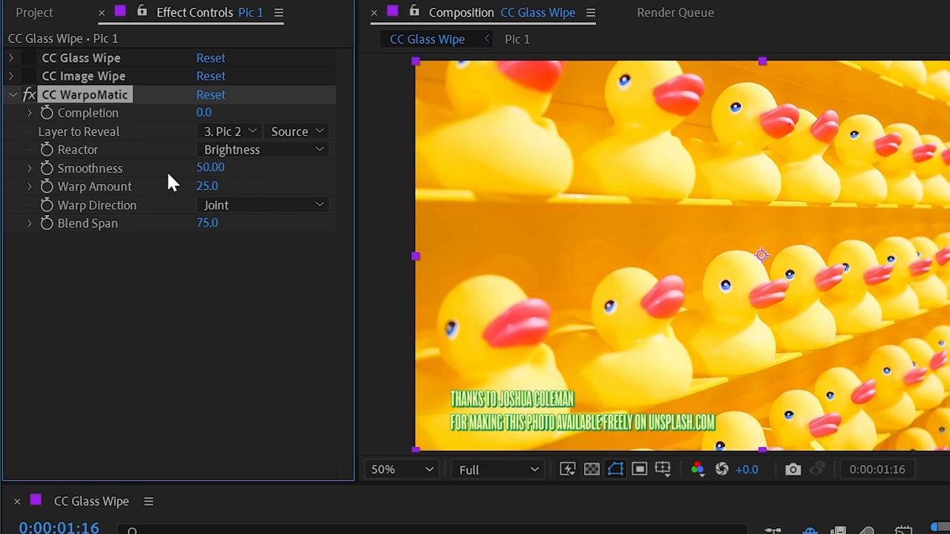
pyautogui.moveTo(89, 162)
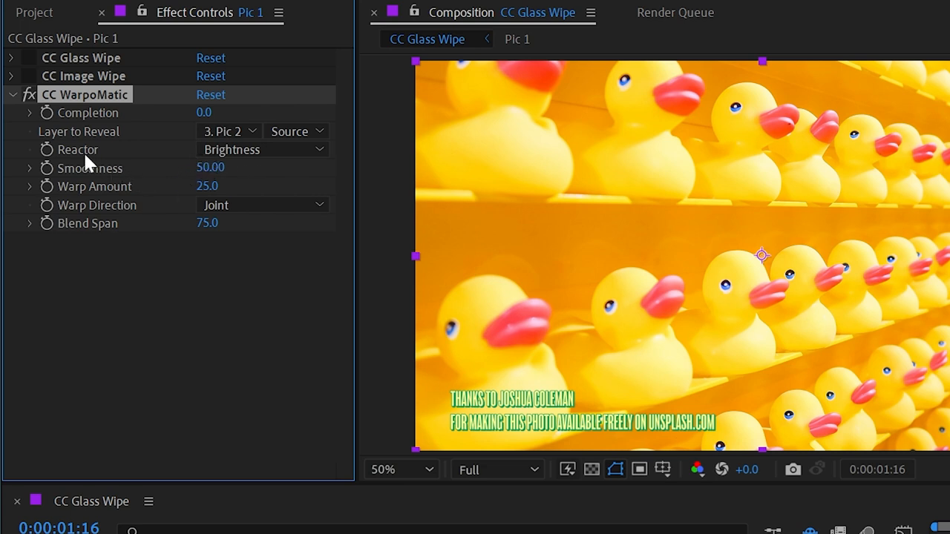
pyautogui.click(262, 149)
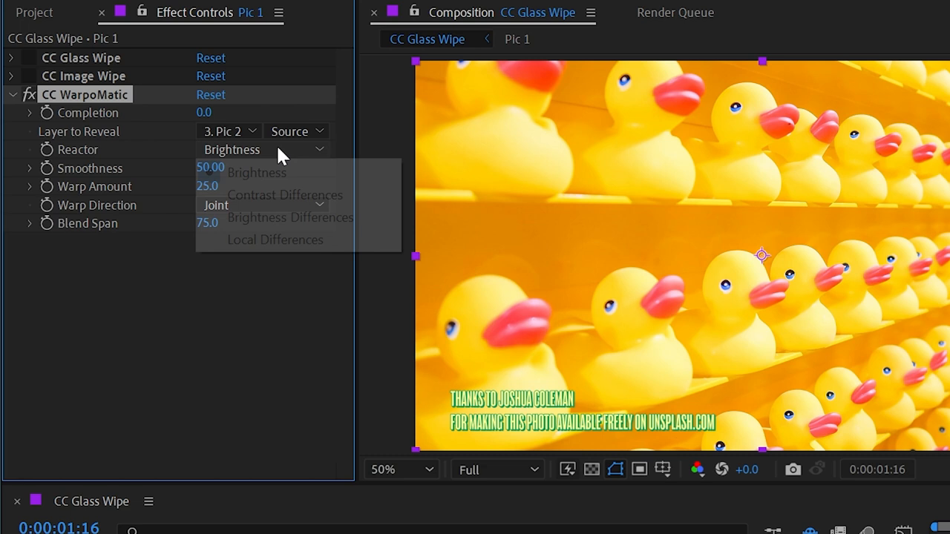
pyautogui.moveTo(379, 199)
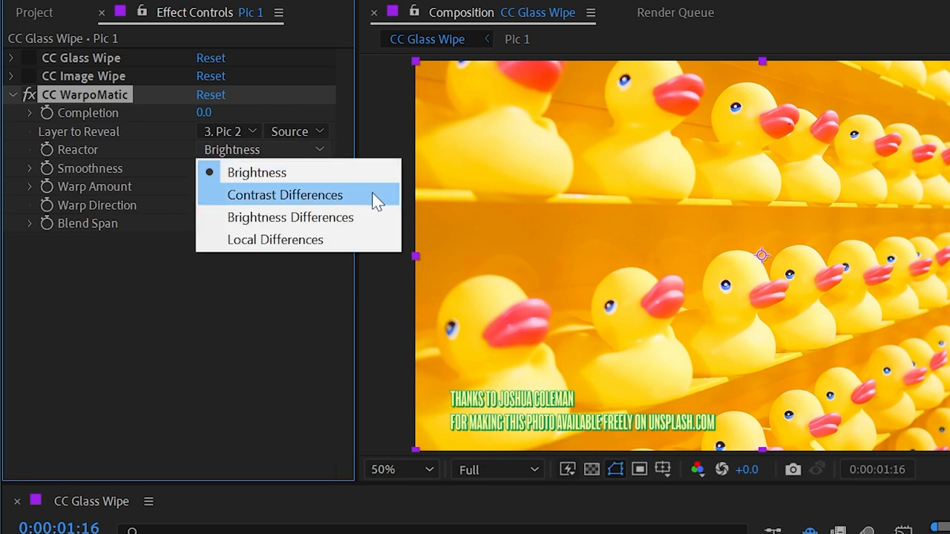
pyautogui.moveTo(378, 241)
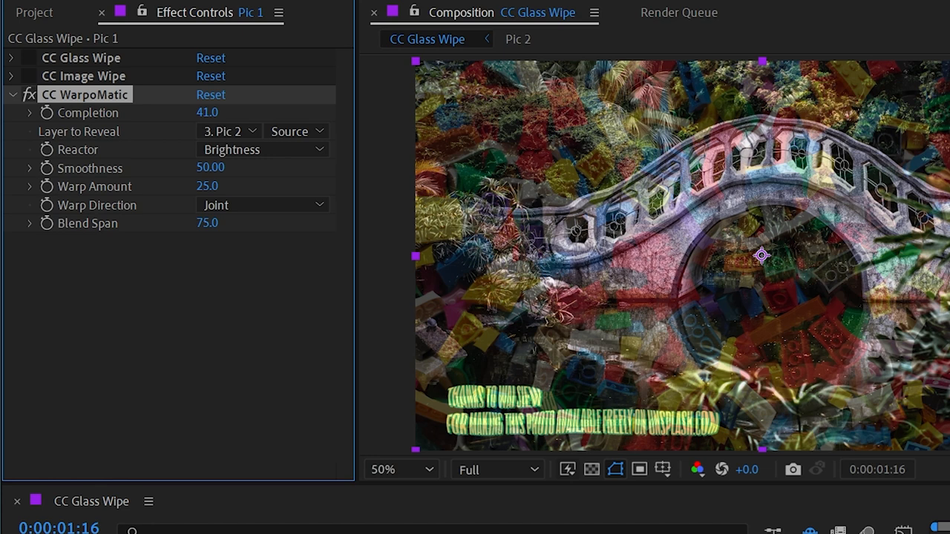
pyautogui.moveTo(297, 152)
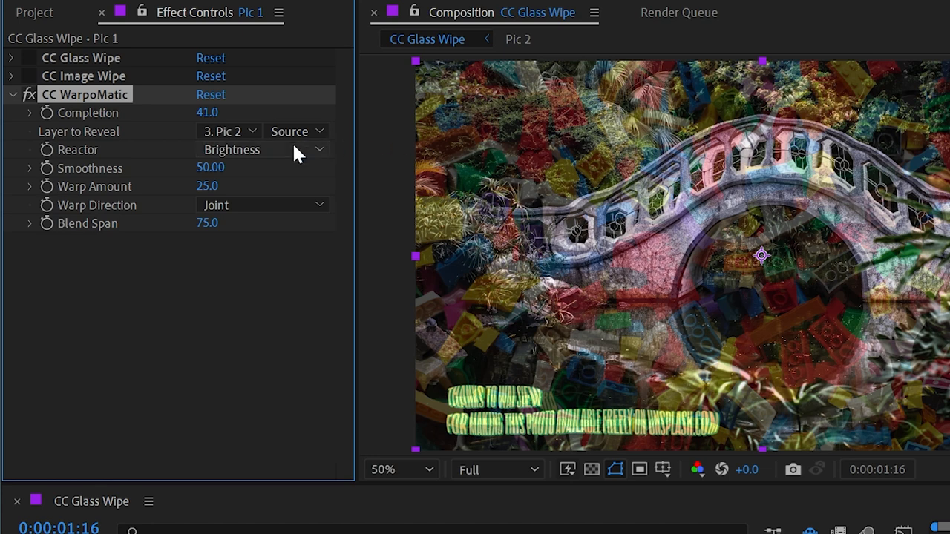
pyautogui.moveTo(249, 155)
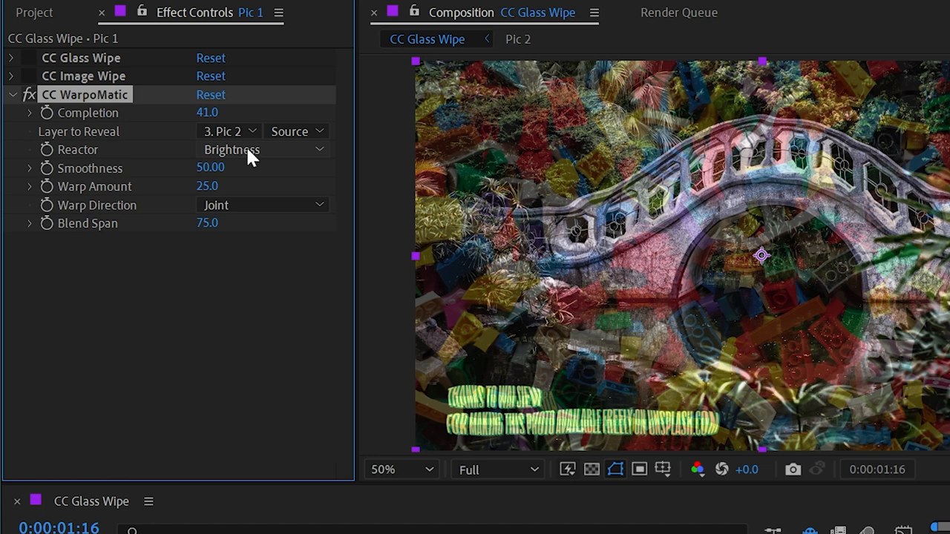
# Set the WarpoMatic reactor to Contrast Differences and Completion to 63%
pyautogui.click(260, 149)
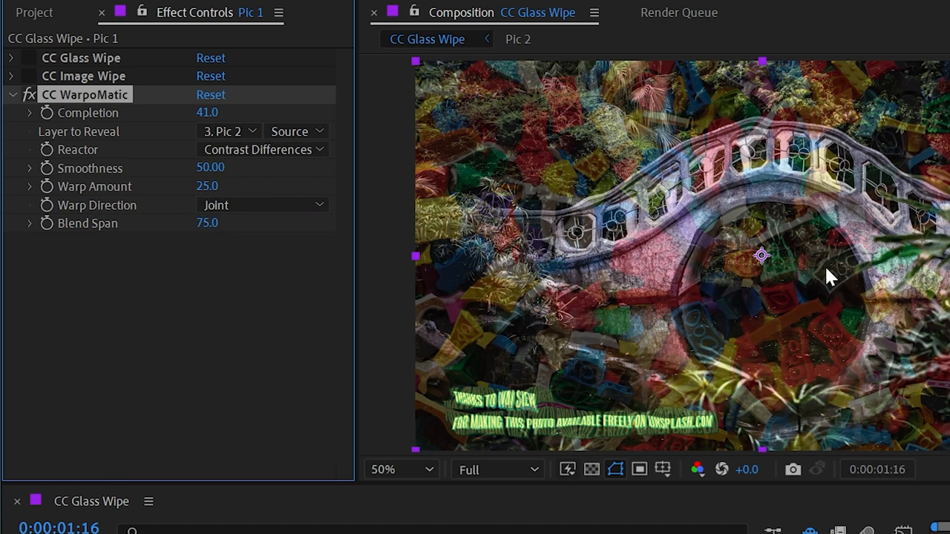
pyautogui.moveTo(207, 112); pyautogui.dragTo(223, 112)
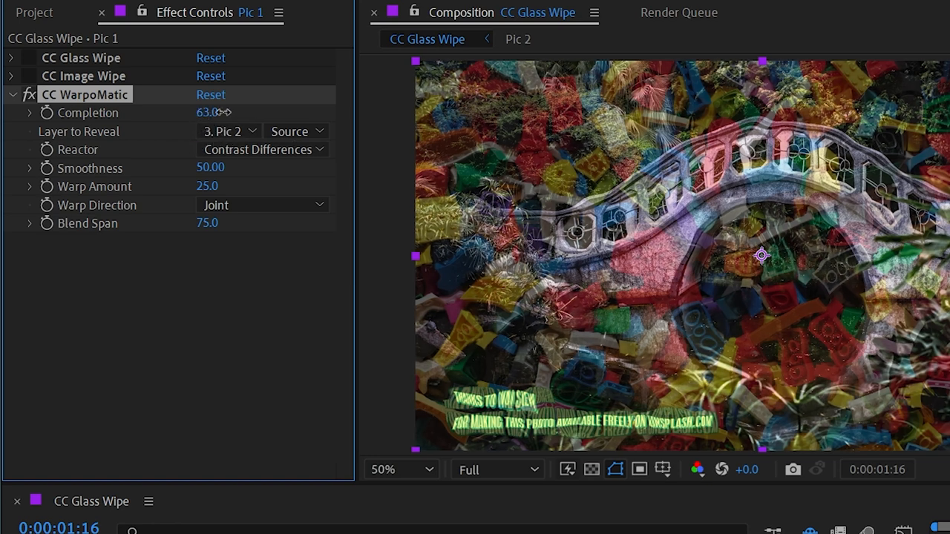
pyautogui.click(496, 469)
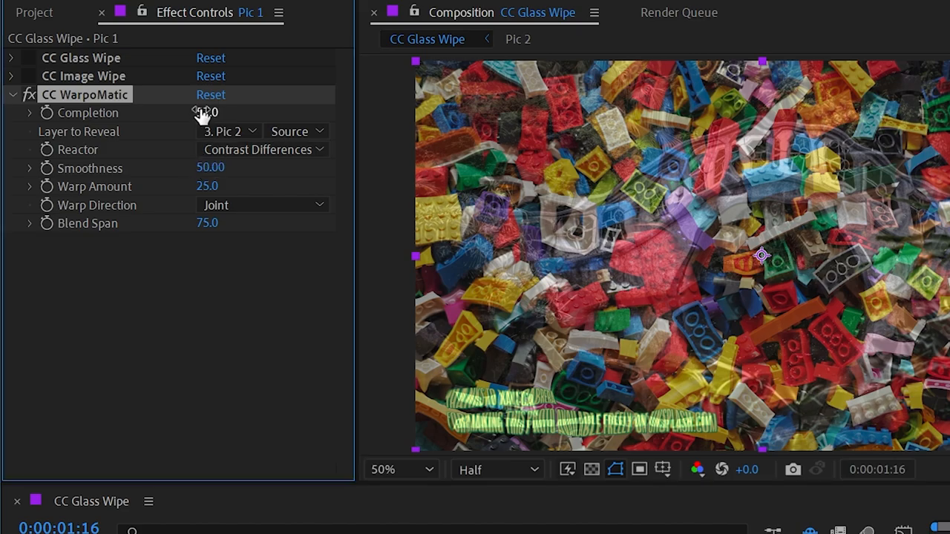
# Scrub WarpoMatic Completion through halfway, near-complete and early stages, ending at 100
pyautogui.moveTo(208, 112); pyautogui.dragTo(219, 112)
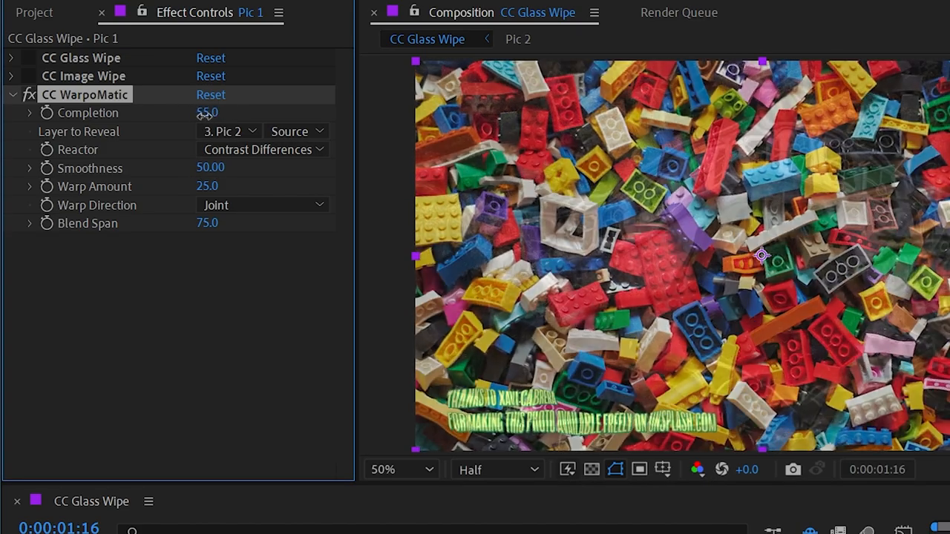
pyautogui.moveTo(207, 112); pyautogui.dragTo(223, 112)
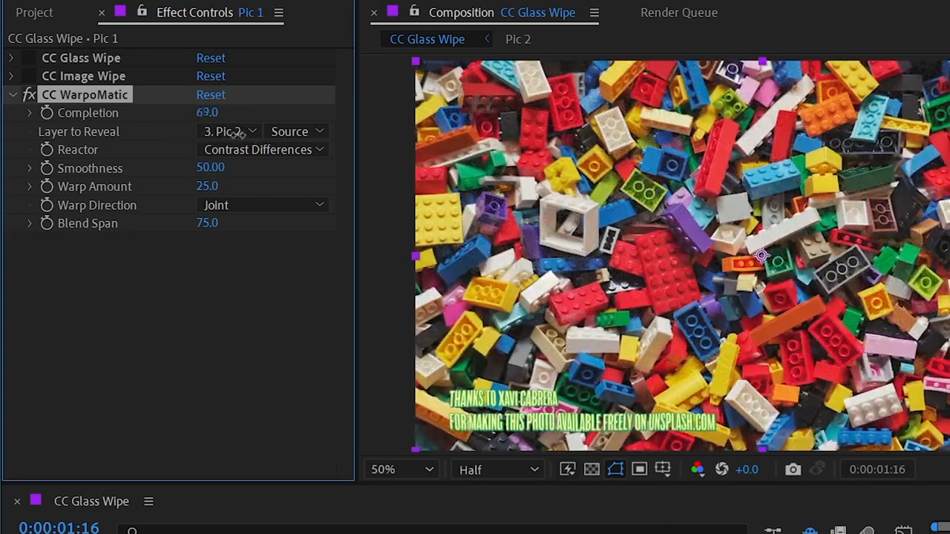
pyautogui.moveTo(207, 112); pyautogui.dragTo(226, 112)
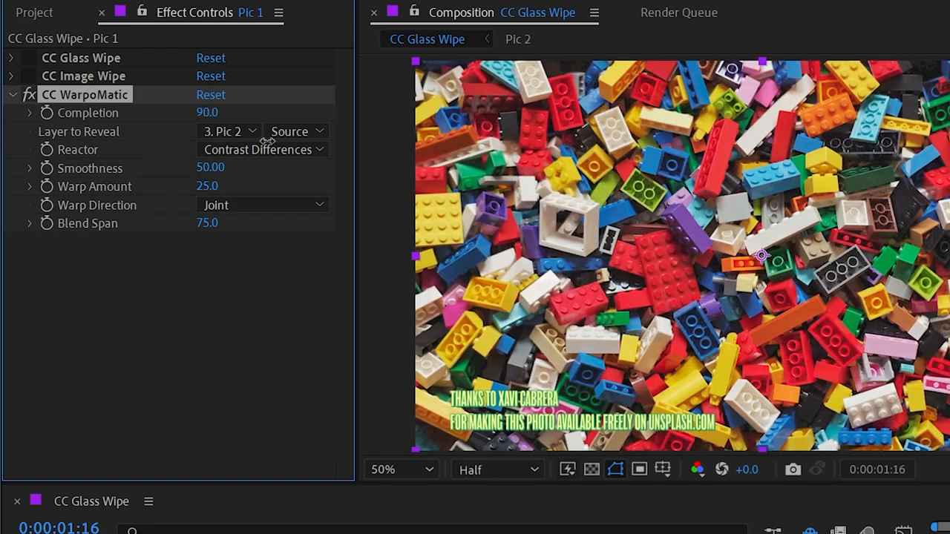
pyautogui.moveTo(207, 112); pyautogui.dragTo(207, 112)
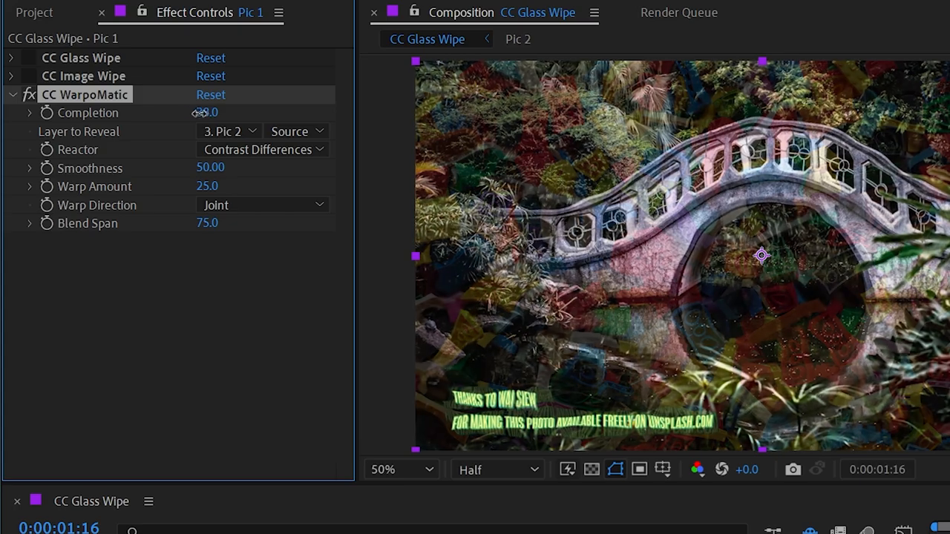
pyautogui.moveTo(204, 112); pyautogui.dragTo(230, 112)
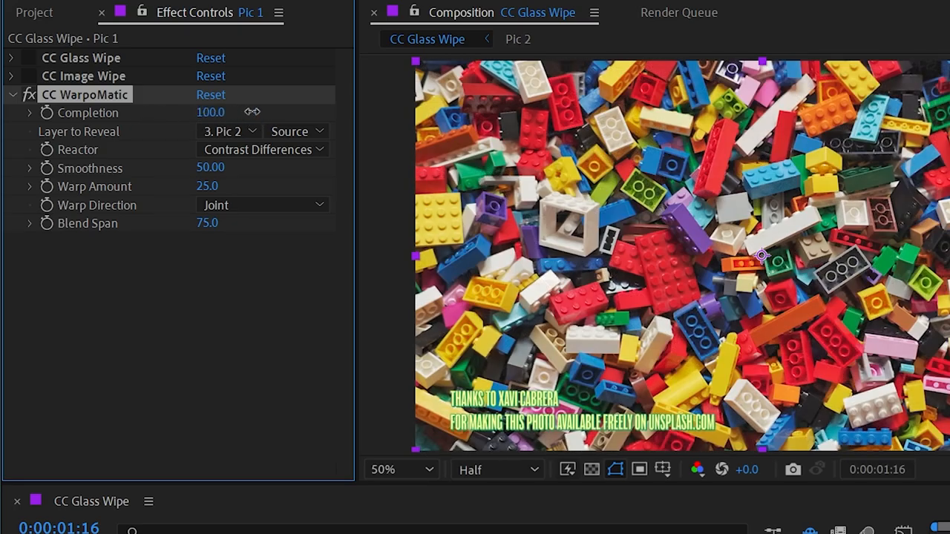
# Scrub WarpoMatic Completion from the start past halfway, then back to about 40
pyautogui.moveTo(210, 112); pyautogui.dragTo(182, 112)
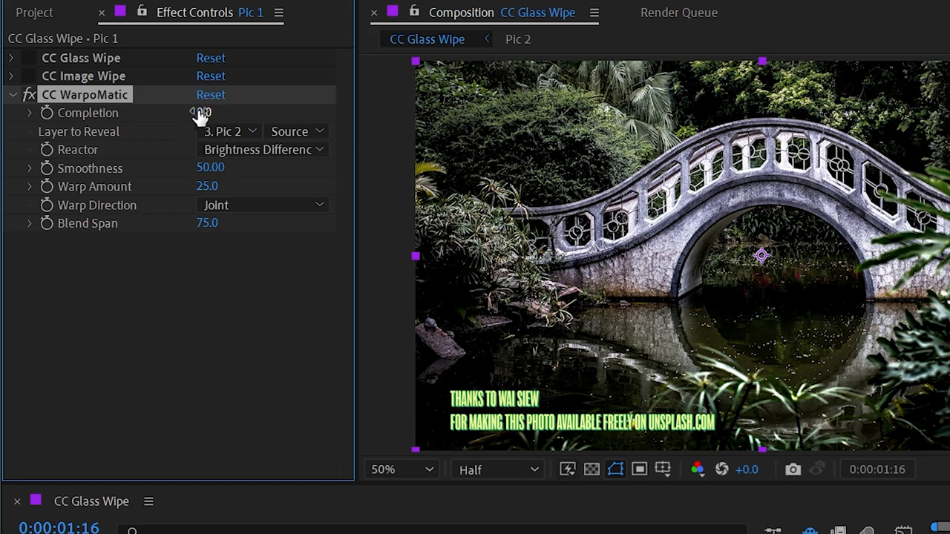
pyautogui.moveTo(200, 112); pyautogui.dragTo(271, 112)
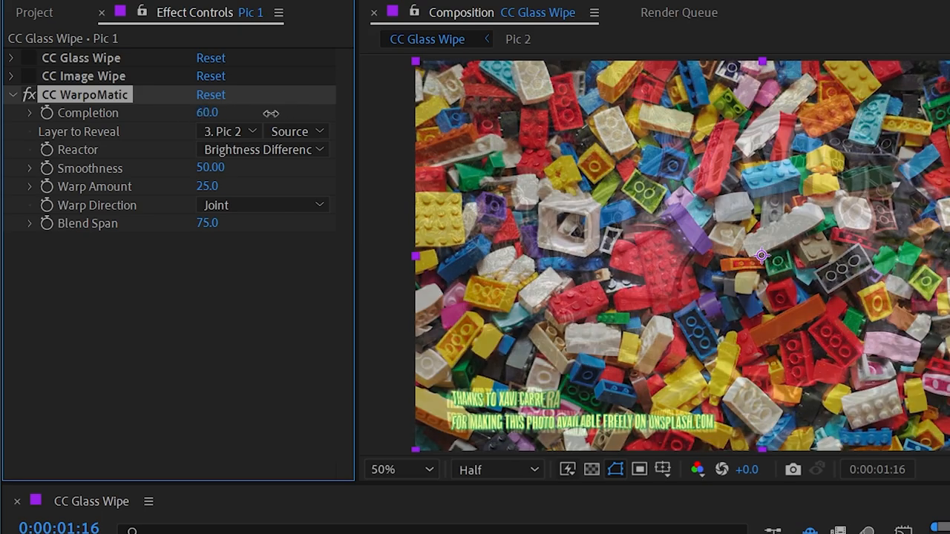
pyautogui.moveTo(207, 112); pyautogui.dragTo(210, 112)
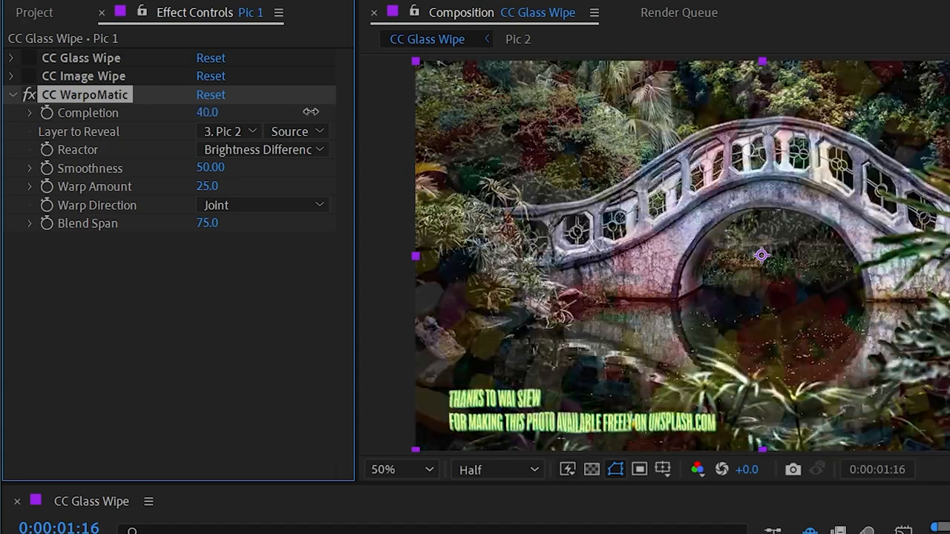
# Switch the WarpoMatic reactor to Local Differences
pyautogui.click(260, 149)
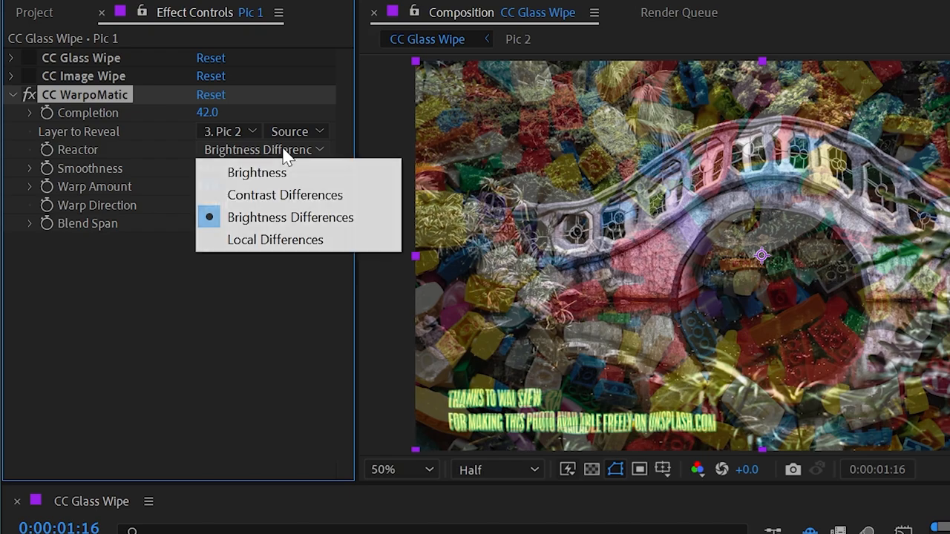
pyautogui.moveTo(275, 239)
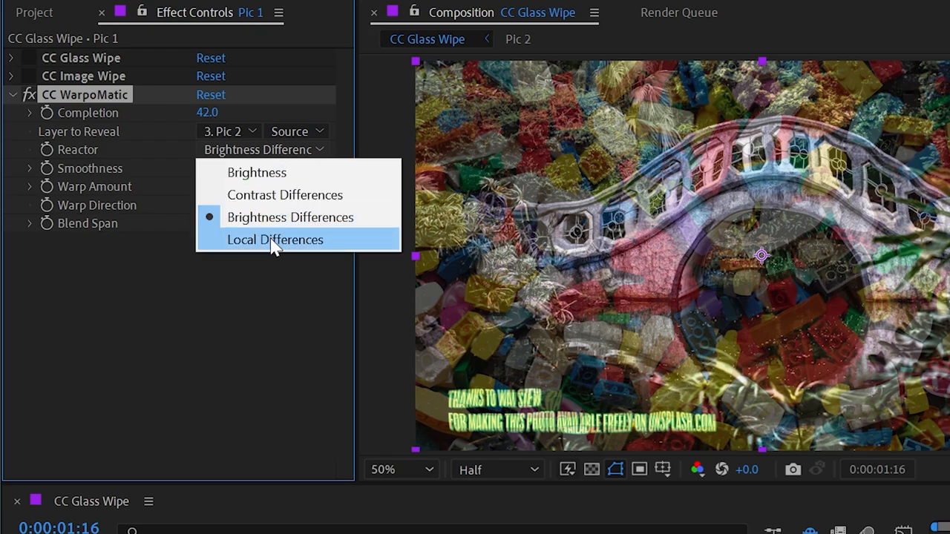
pyautogui.click(276, 239)
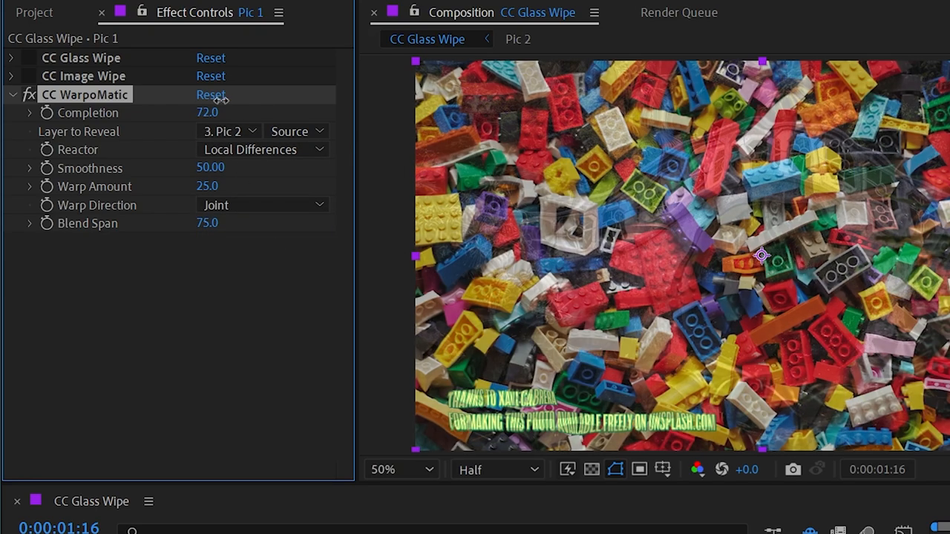
pyautogui.click(264, 149)
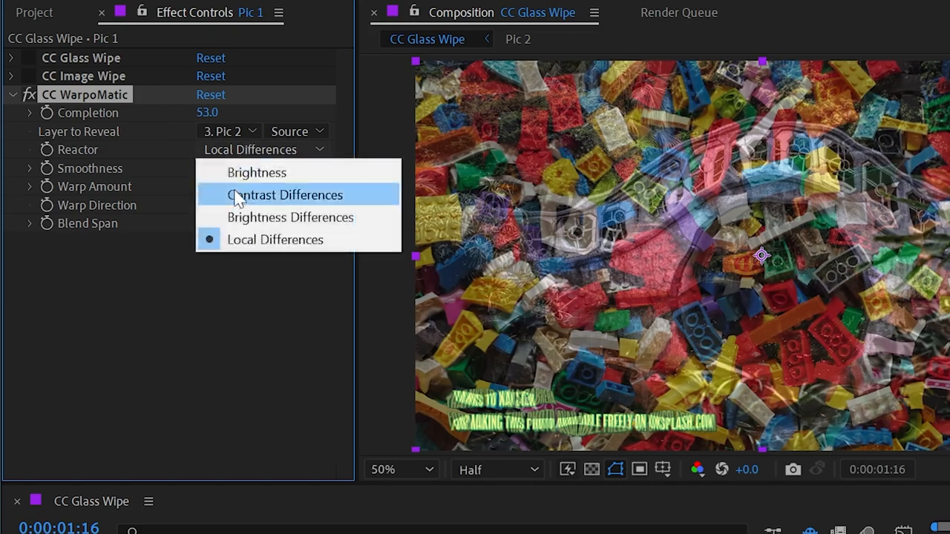
# Return the reactor to Contrast Differences and raise Smoothness to 74
pyautogui.click(285, 195)
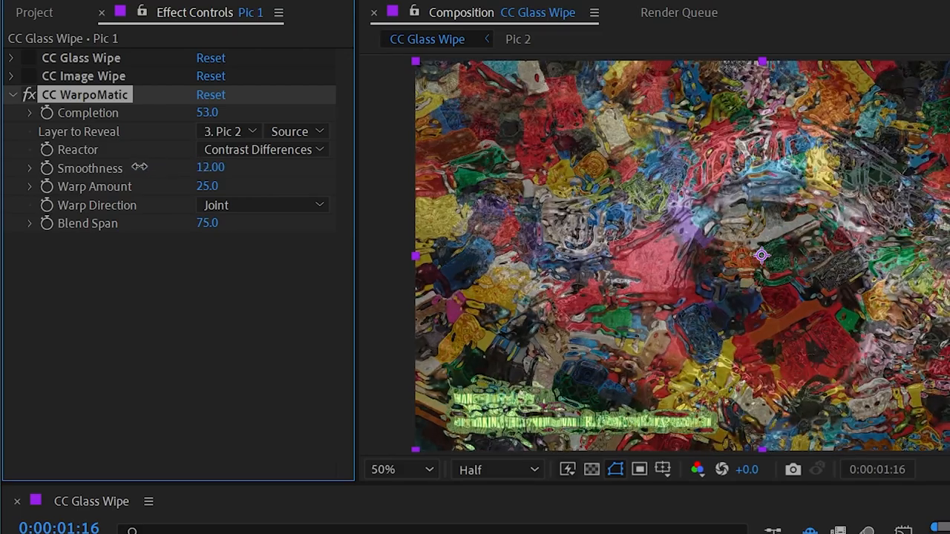
pyautogui.moveTo(207, 112); pyautogui.dragTo(200, 112)
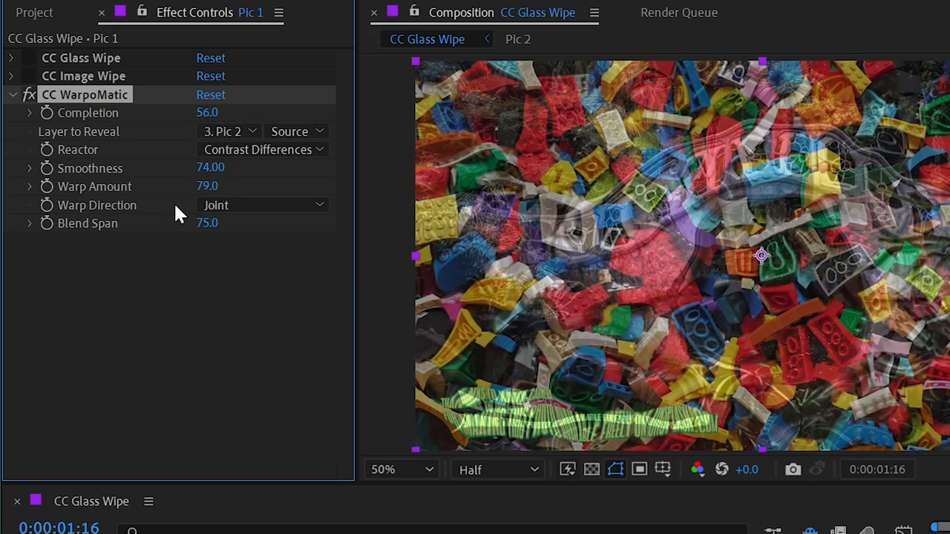
# Scrub Completion to about two-thirds and set Warp Direction to Opposing
pyautogui.moveTo(207, 113); pyautogui.dragTo(171, 112)
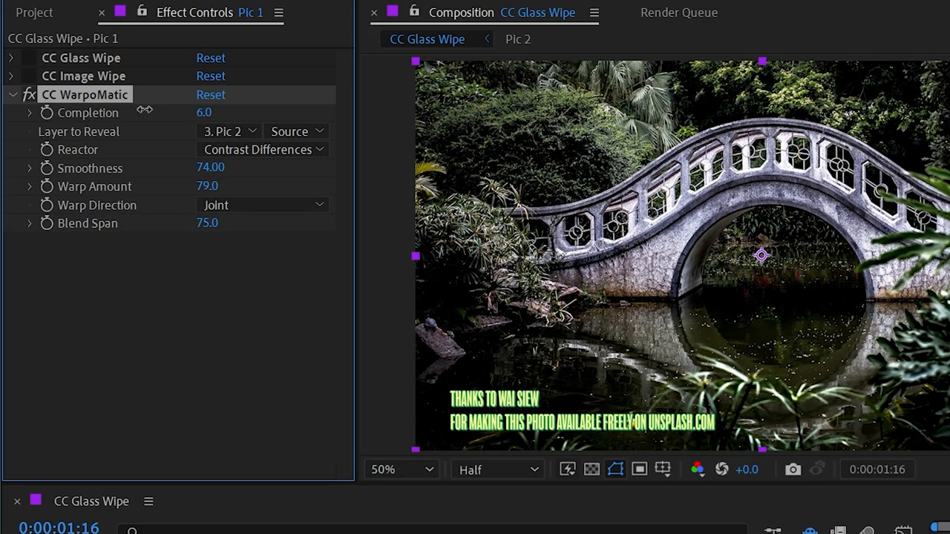
pyautogui.moveTo(203, 112); pyautogui.dragTo(207, 113)
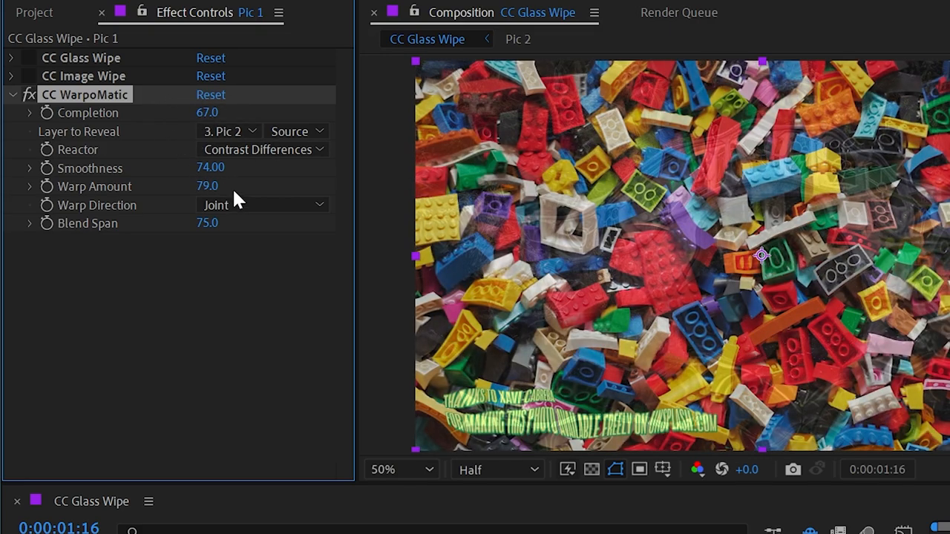
pyautogui.click(262, 205)
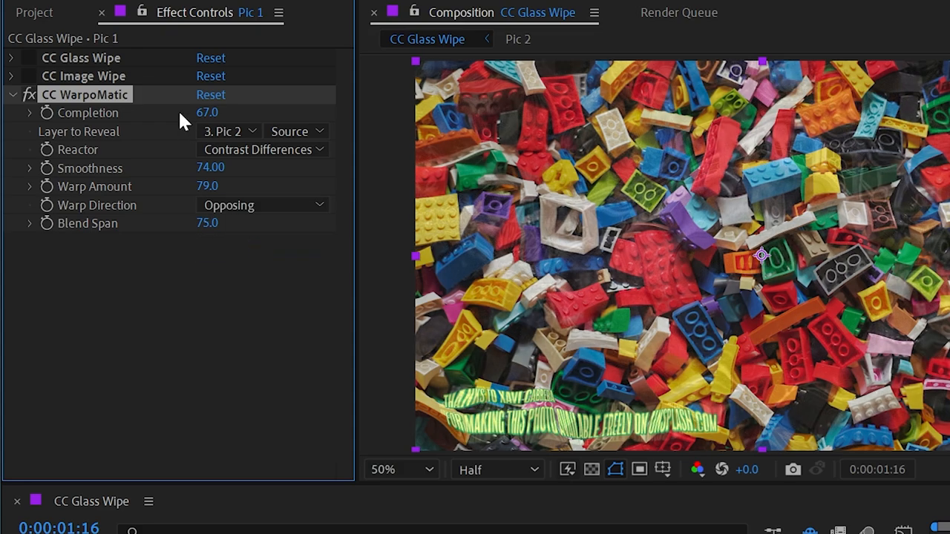
# Preview Opposing from 40 to full completion, then set Warp Direction back to Joint
pyautogui.moveTo(216, 112); pyautogui.dragTo(207, 113)
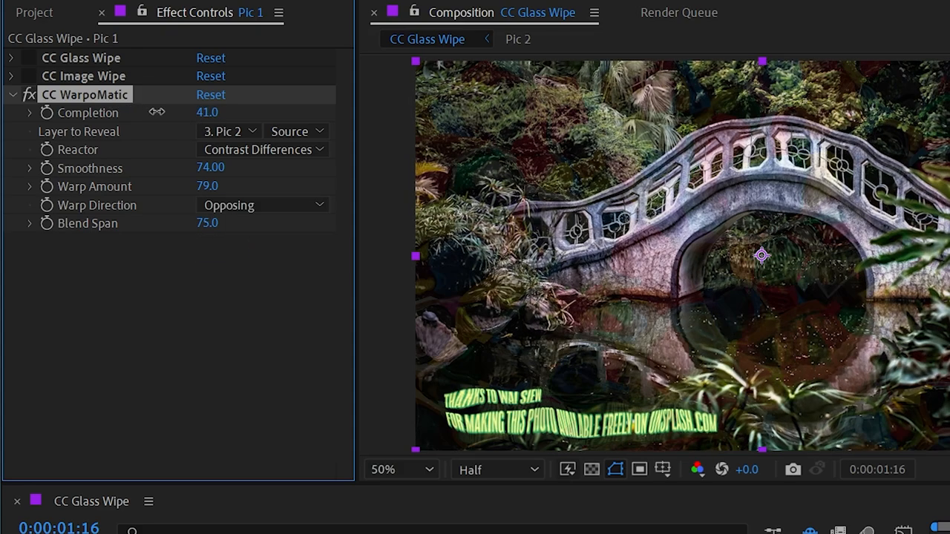
pyautogui.moveTo(207, 112); pyautogui.dragTo(223, 112)
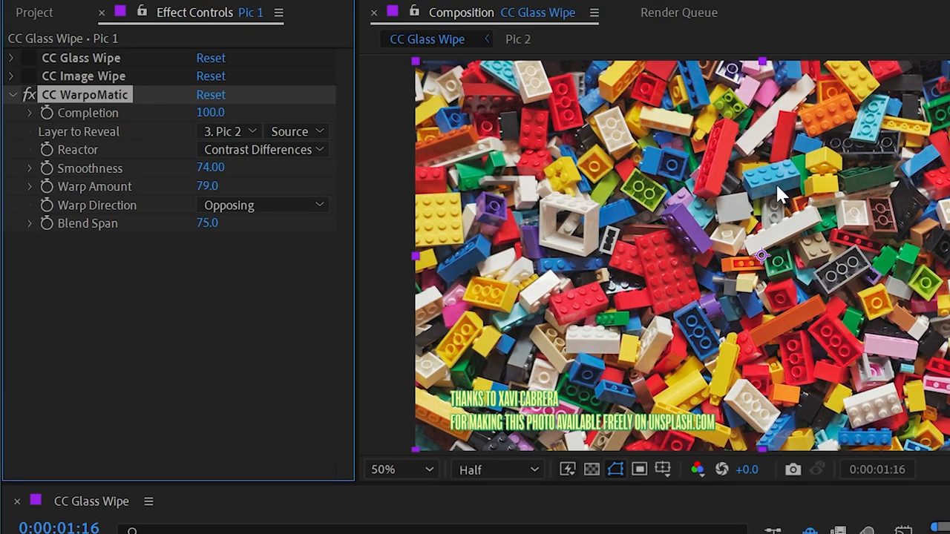
pyautogui.click(263, 204)
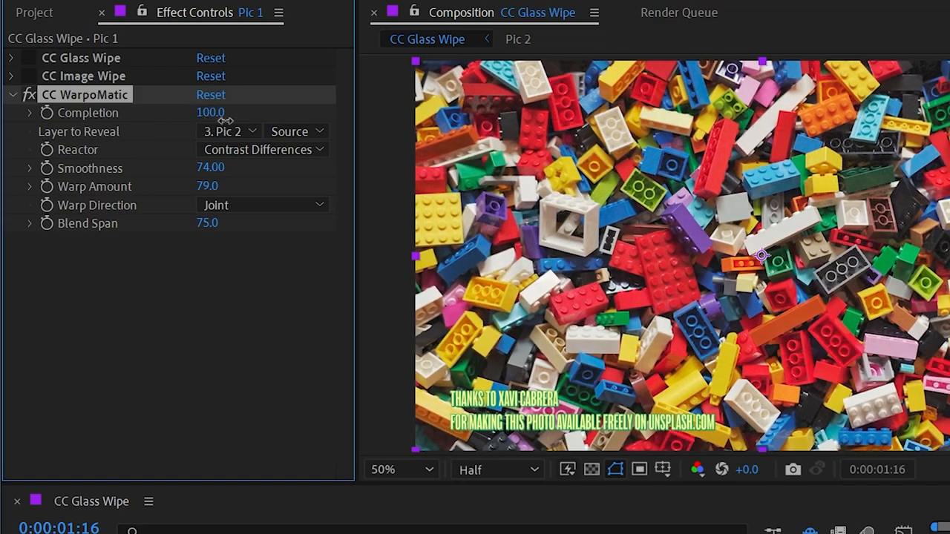
pyautogui.click(262, 205)
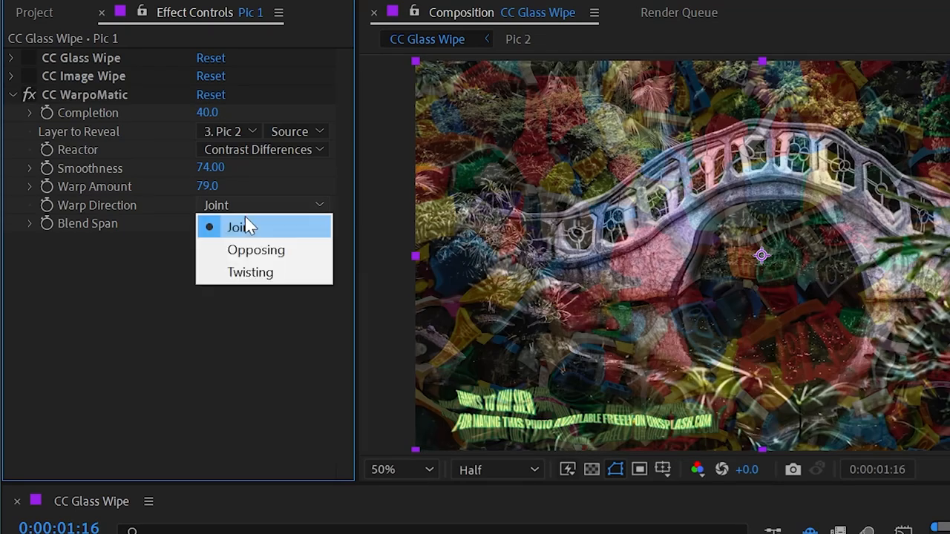
# Set Warp Direction to Twisting, with Blend Span 100 and Completion 100
pyautogui.click(250, 272)
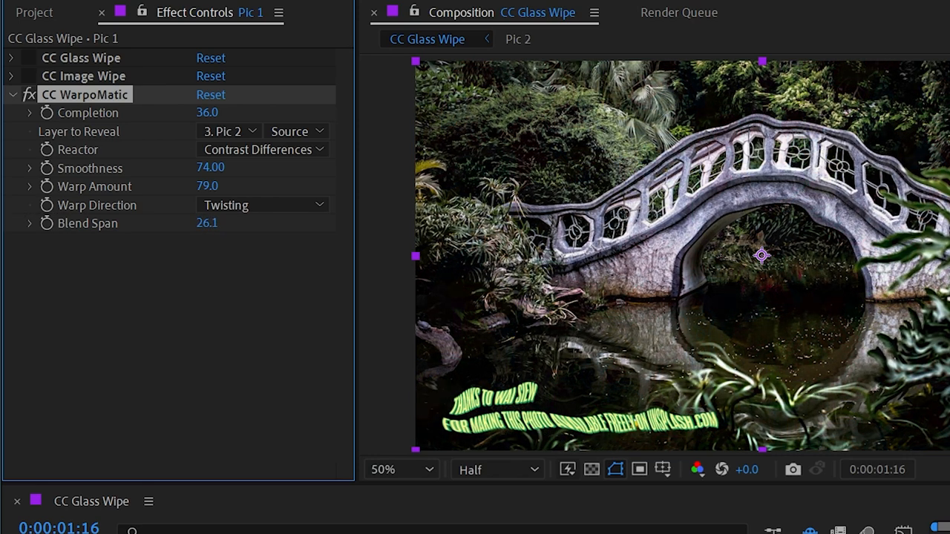
pyautogui.moveTo(207, 112); pyautogui.dragTo(222, 113)
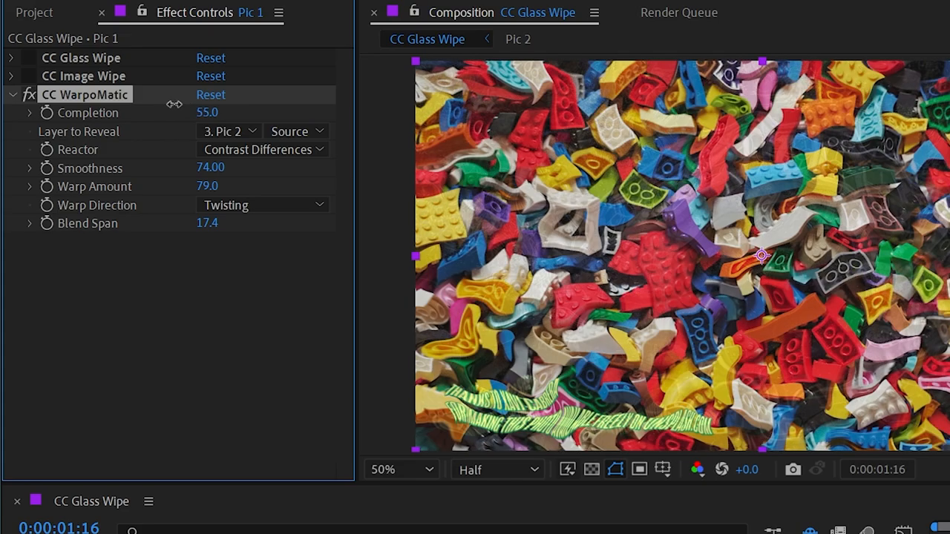
pyautogui.moveTo(207, 112); pyautogui.dragTo(195, 112)
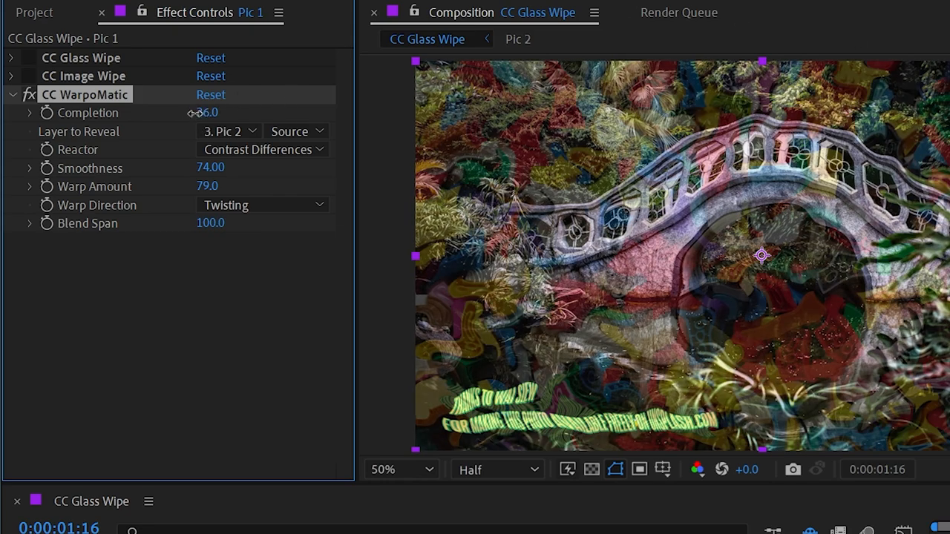
pyautogui.moveTo(207, 112); pyautogui.dragTo(210, 112)
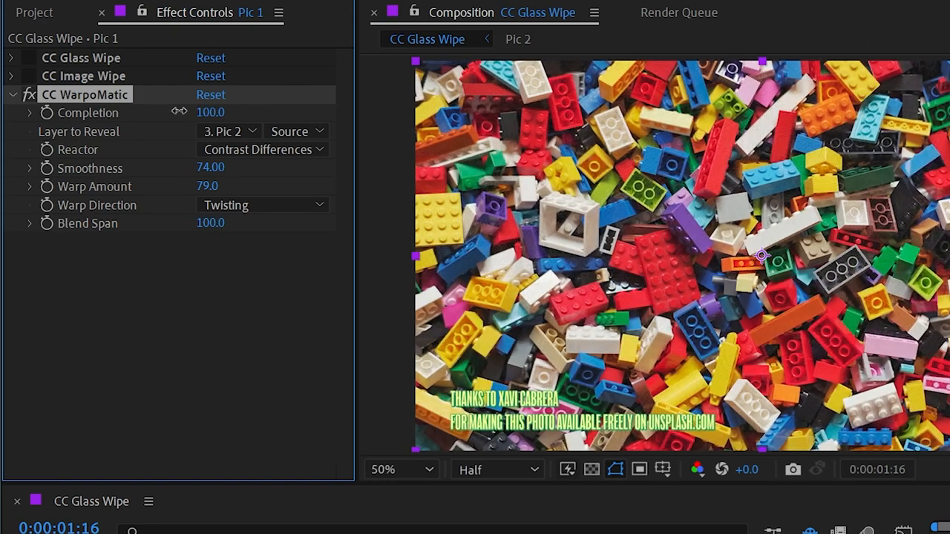